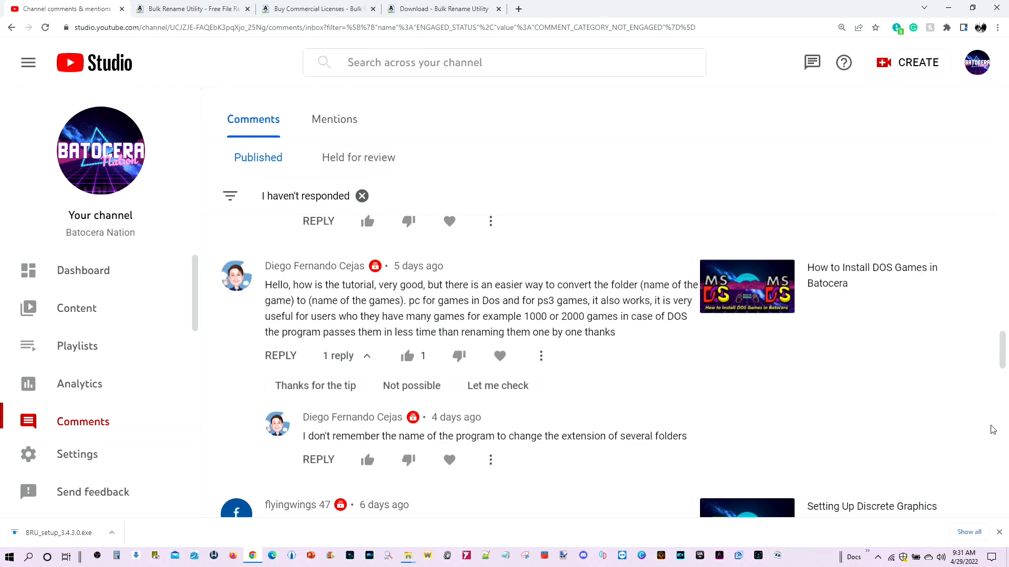
{"action": "mouse_move", "coordinate": [667, 156]}
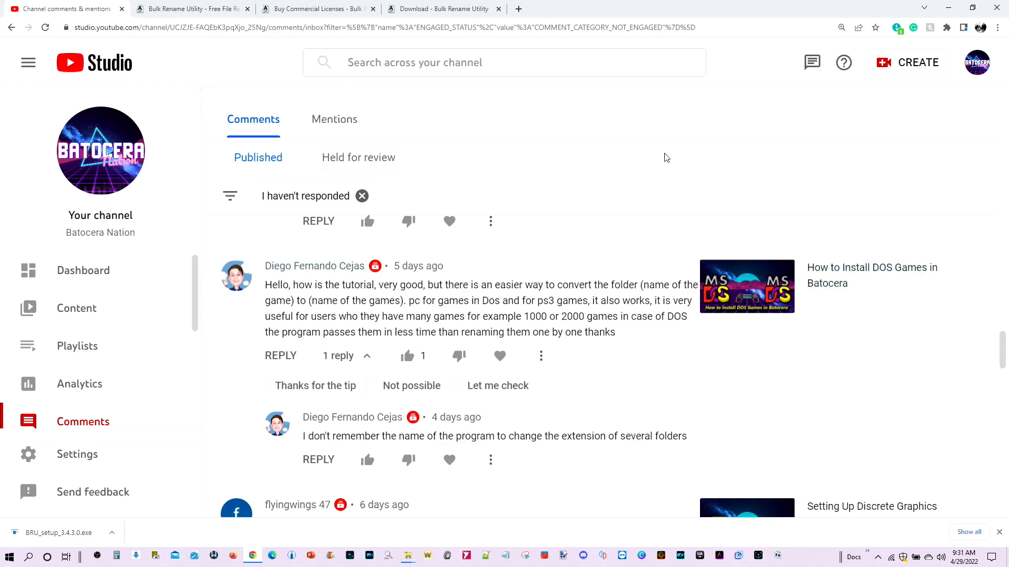
Switch from YouTube Studio to the Bulk Rename Utility home page tab
{"action": "left_click", "coordinate": [190, 8]}
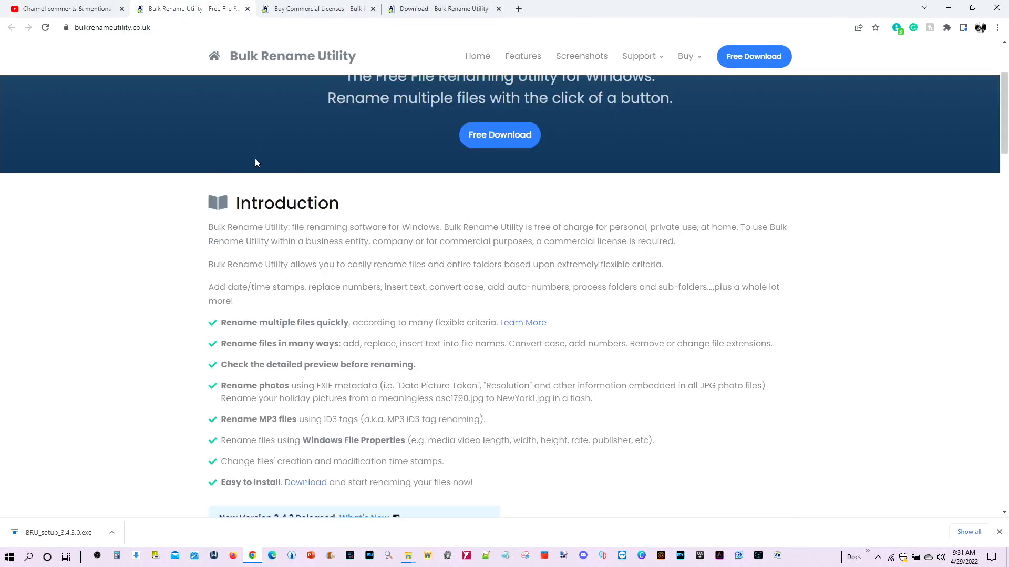
{"action": "mouse_move", "coordinate": [223, 404]}
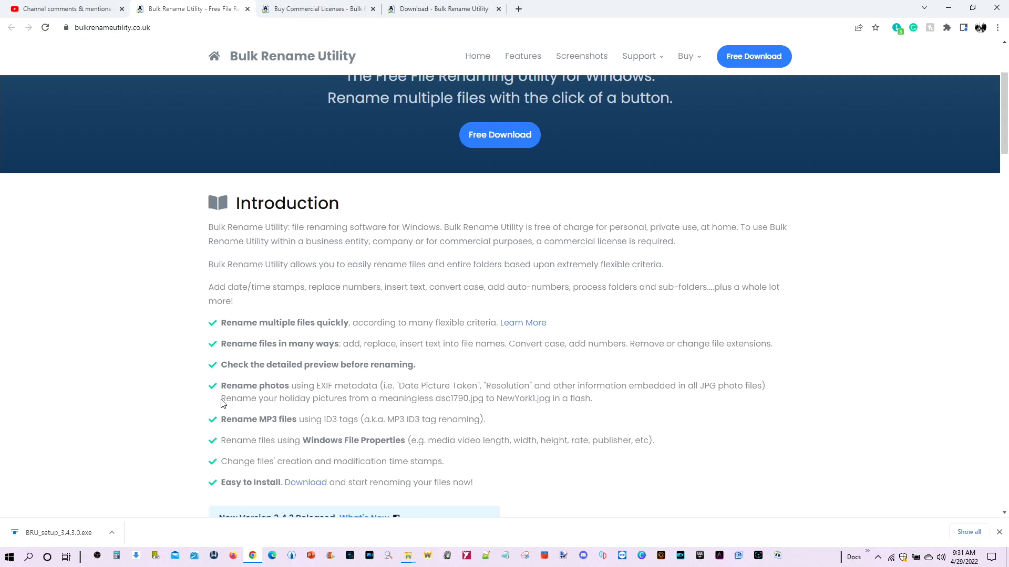
{"action": "mouse_move", "coordinate": [316, 416]}
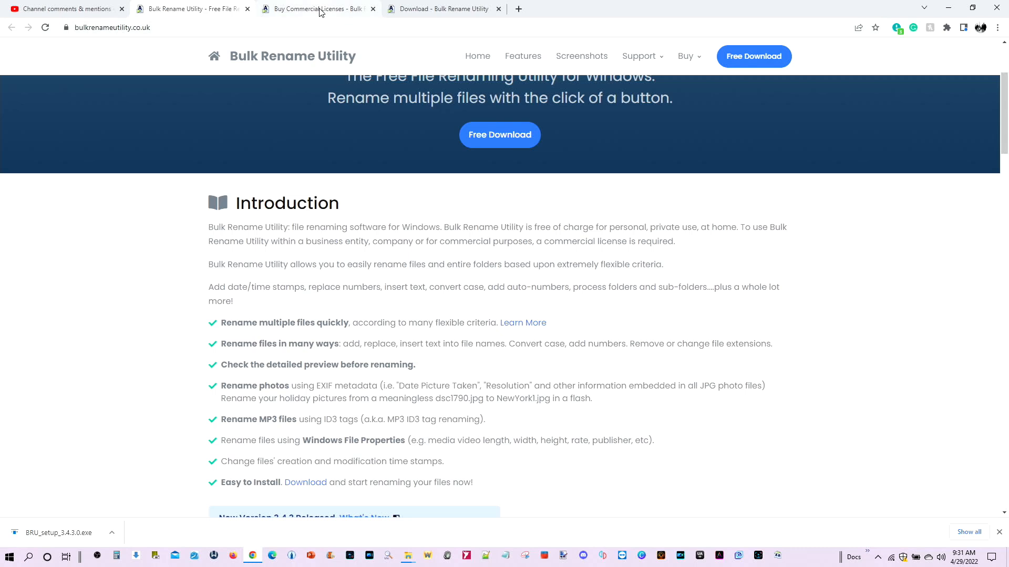
View the commercial licence pricing page and browse the site menus
{"action": "left_click", "coordinate": [317, 8]}
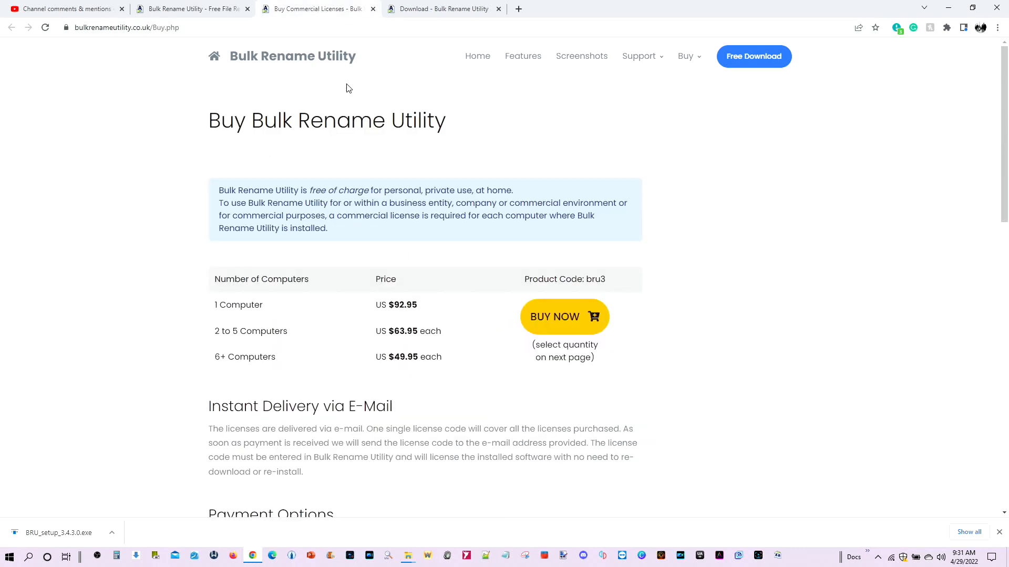
{"action": "mouse_move", "coordinate": [416, 305]}
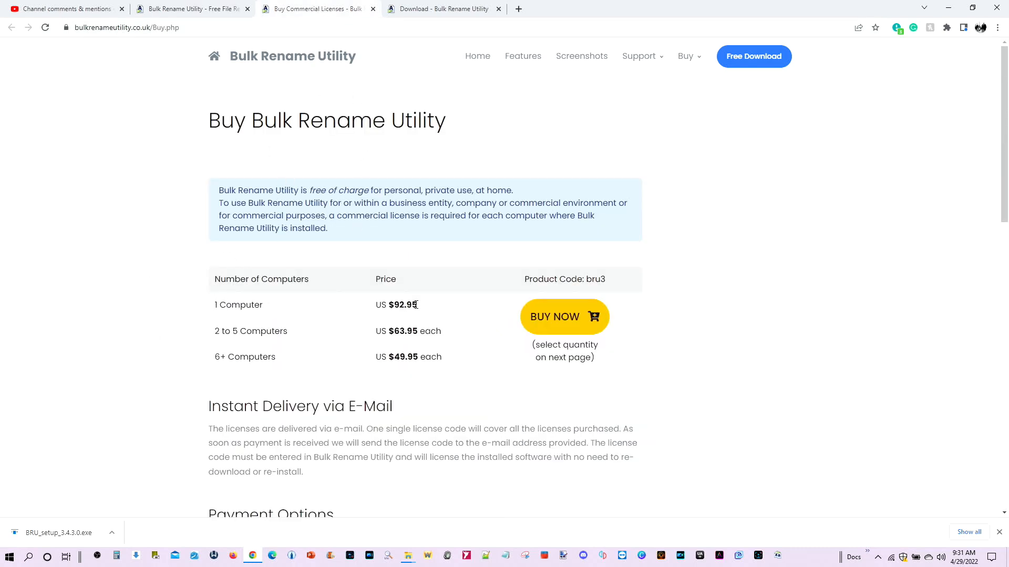
{"action": "mouse_move", "coordinate": [620, 138]}
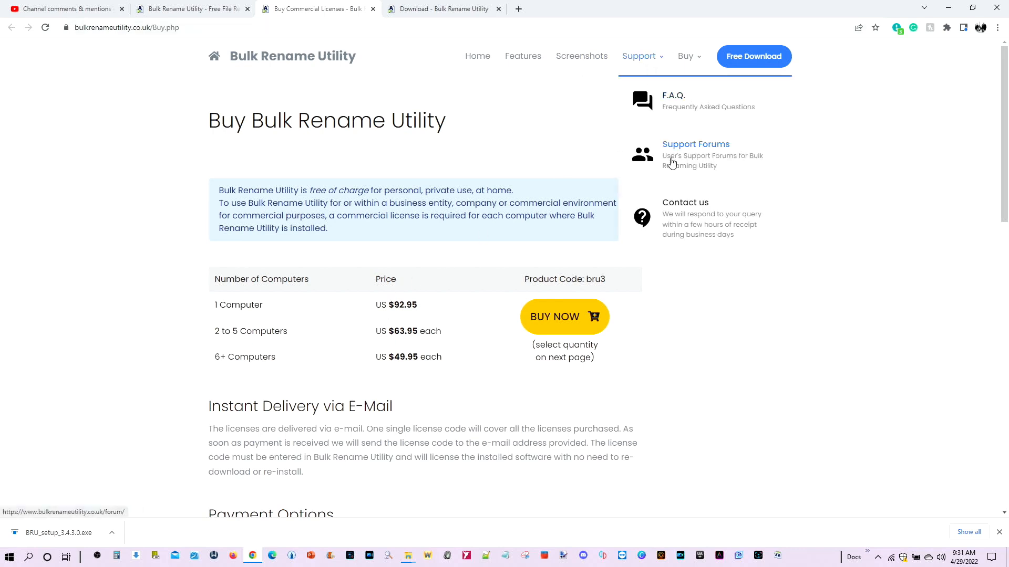
{"action": "left_click", "coordinate": [684, 56]}
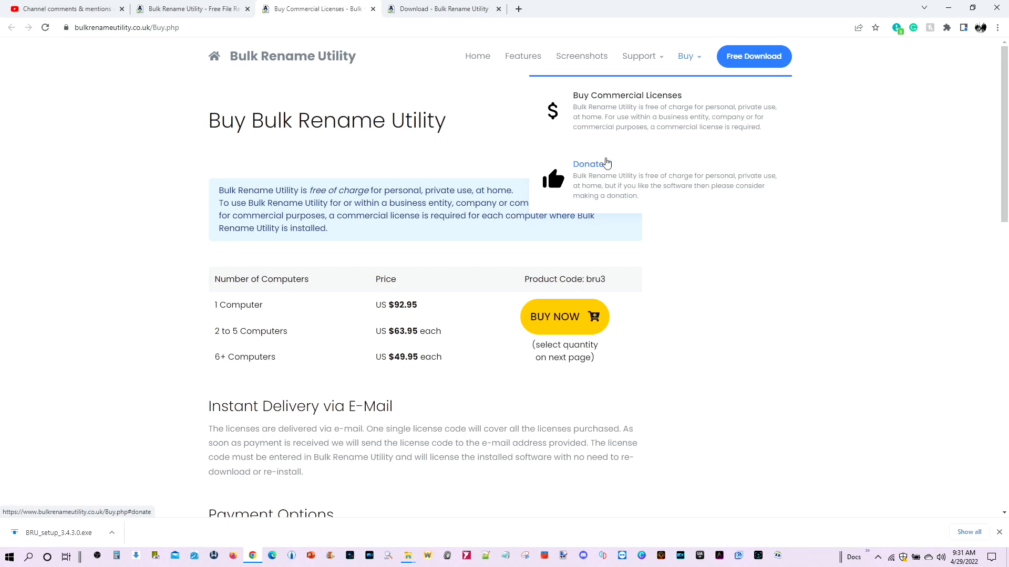
{"action": "mouse_move", "coordinate": [595, 166]}
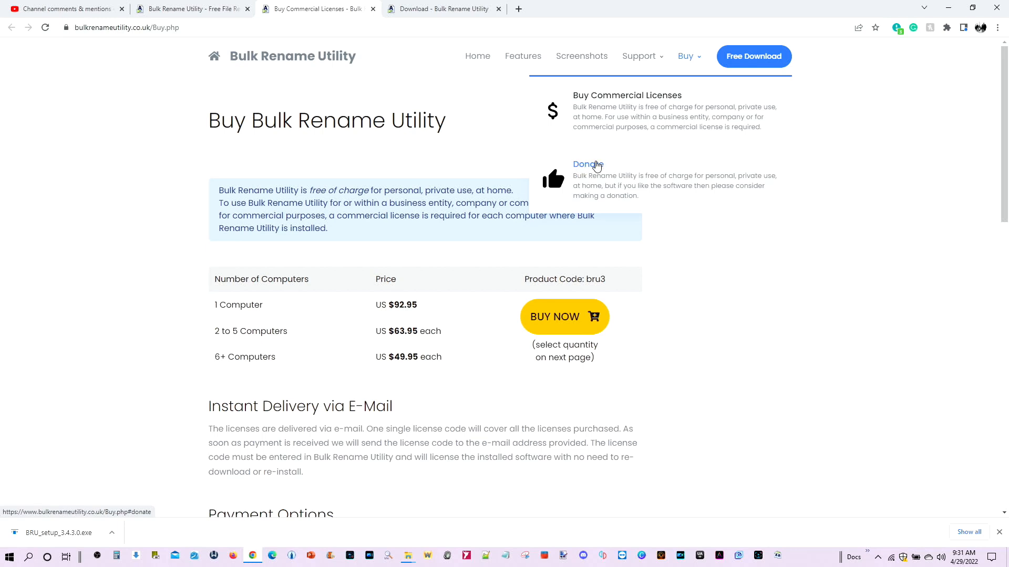
{"action": "mouse_move", "coordinate": [442, 8]}
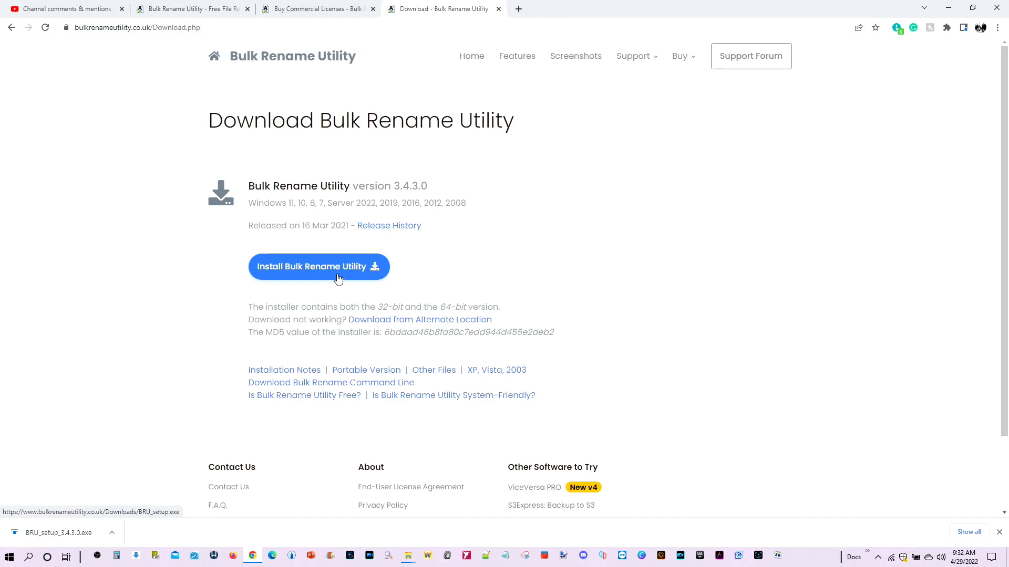
{"action": "mouse_move", "coordinate": [319, 275]}
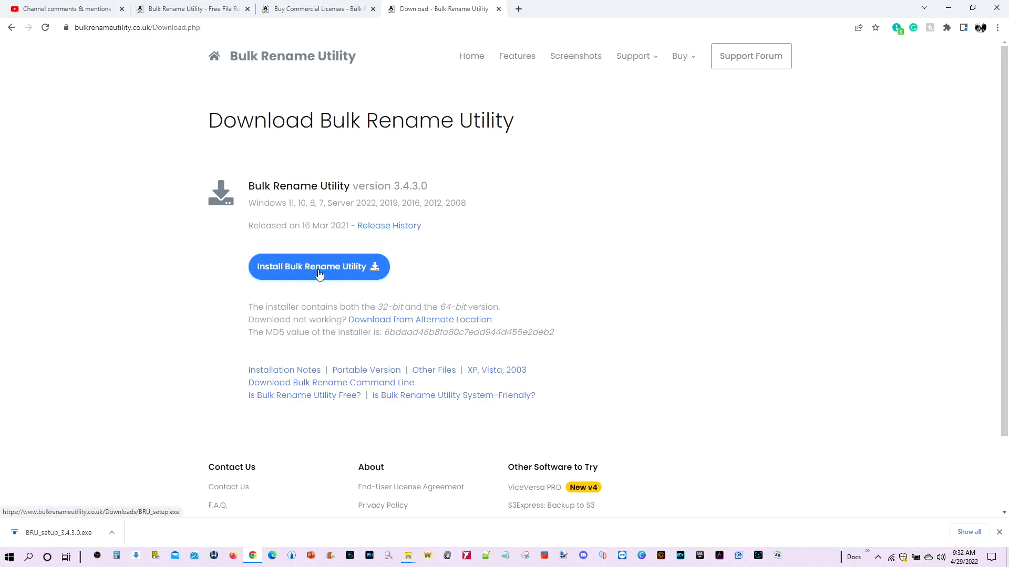
{"action": "mouse_move", "coordinate": [801, 452]}
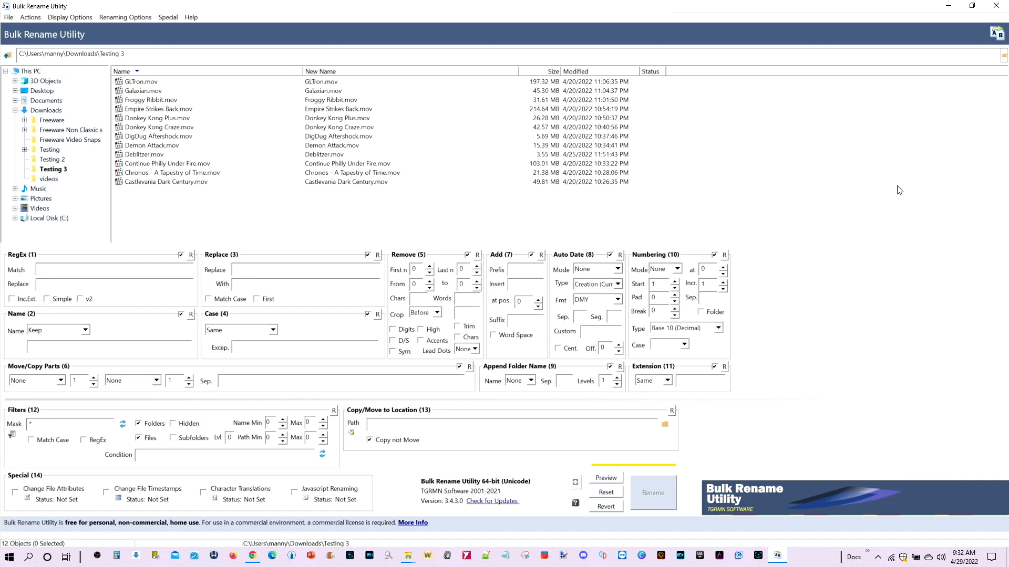
{"action": "mouse_move", "coordinate": [77, 290]}
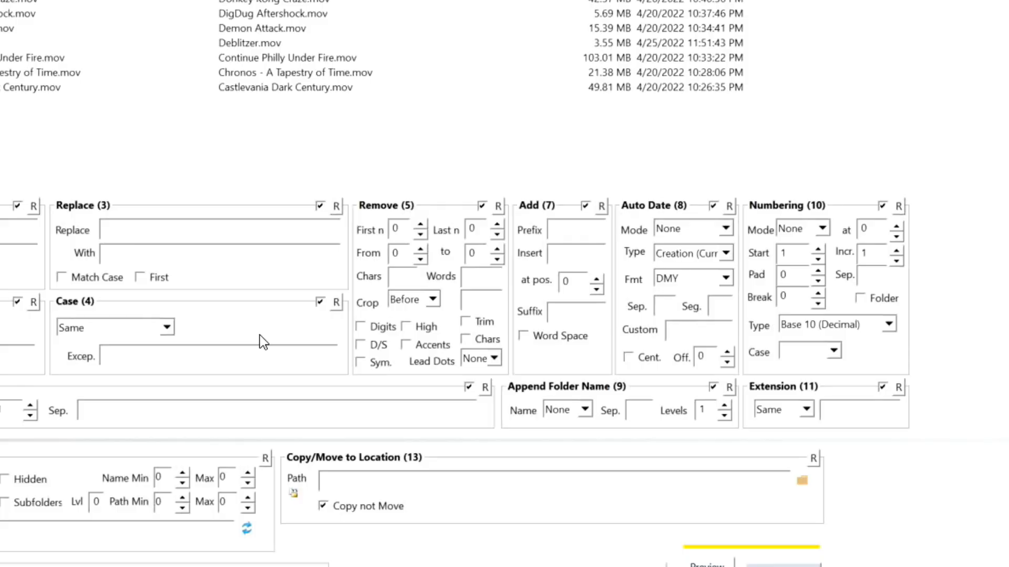
{"action": "mouse_move", "coordinate": [98, 213]}
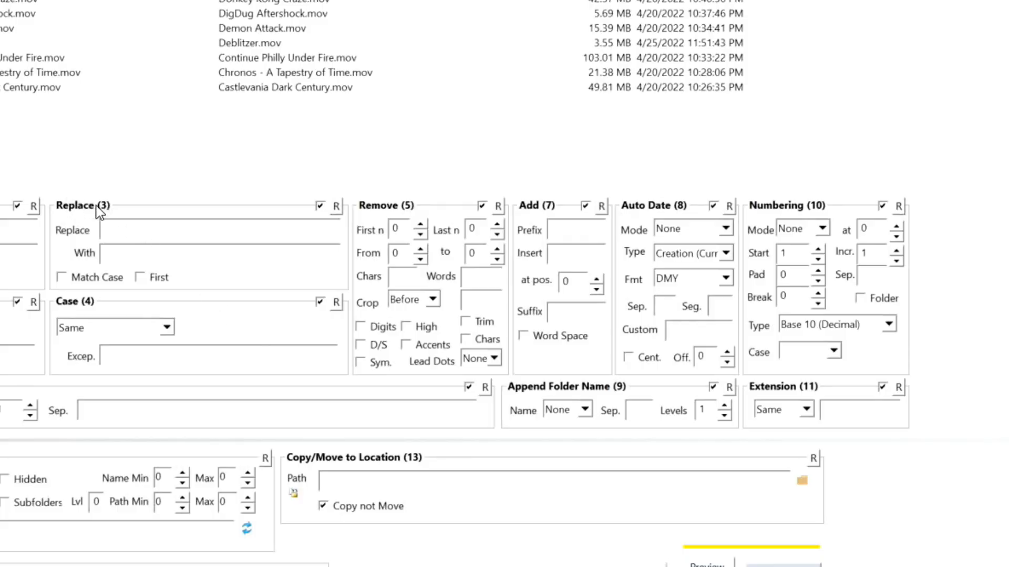
{"action": "mouse_move", "coordinate": [389, 219]}
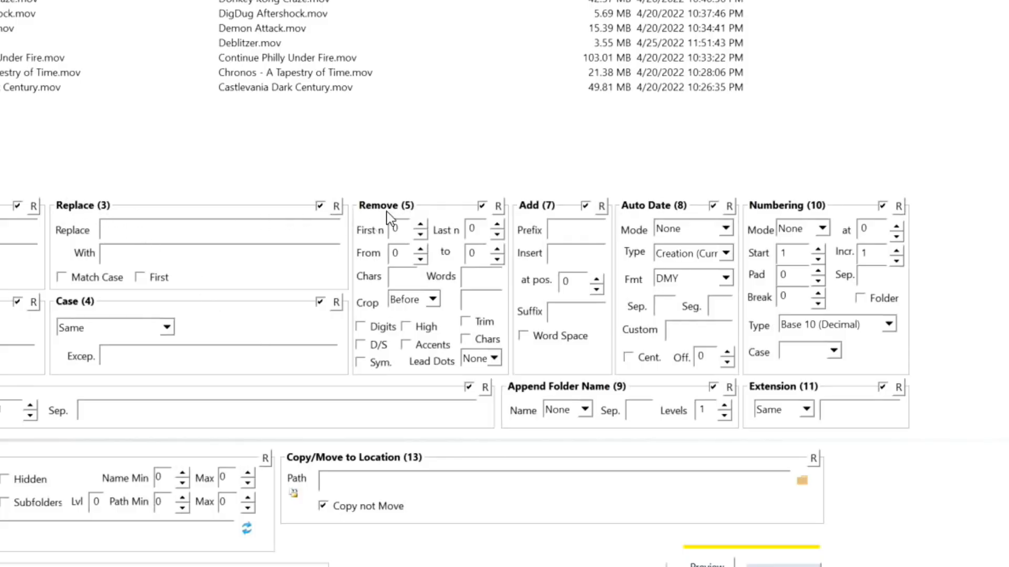
{"action": "mouse_move", "coordinate": [546, 217]}
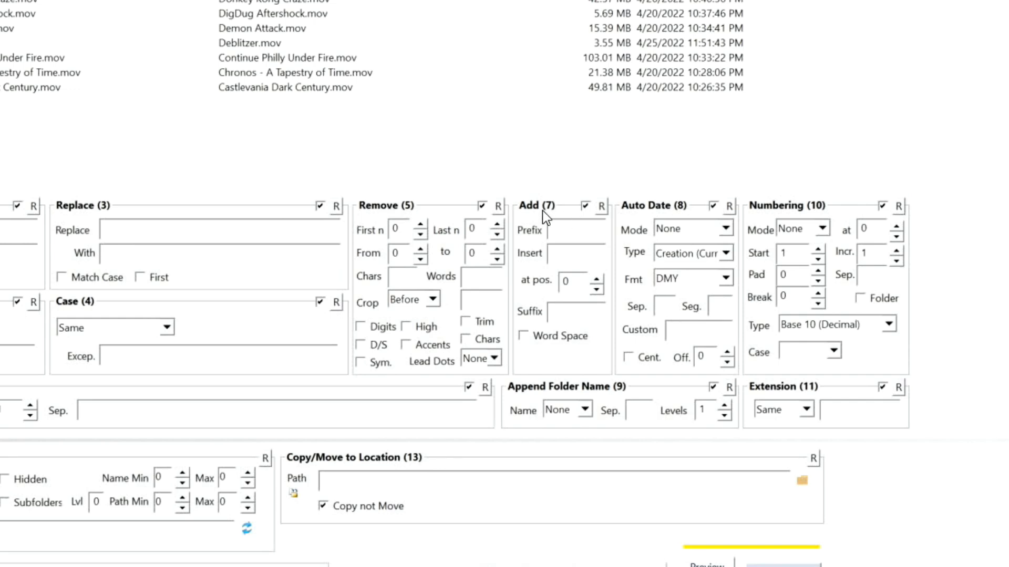
{"action": "mouse_move", "coordinate": [799, 403]}
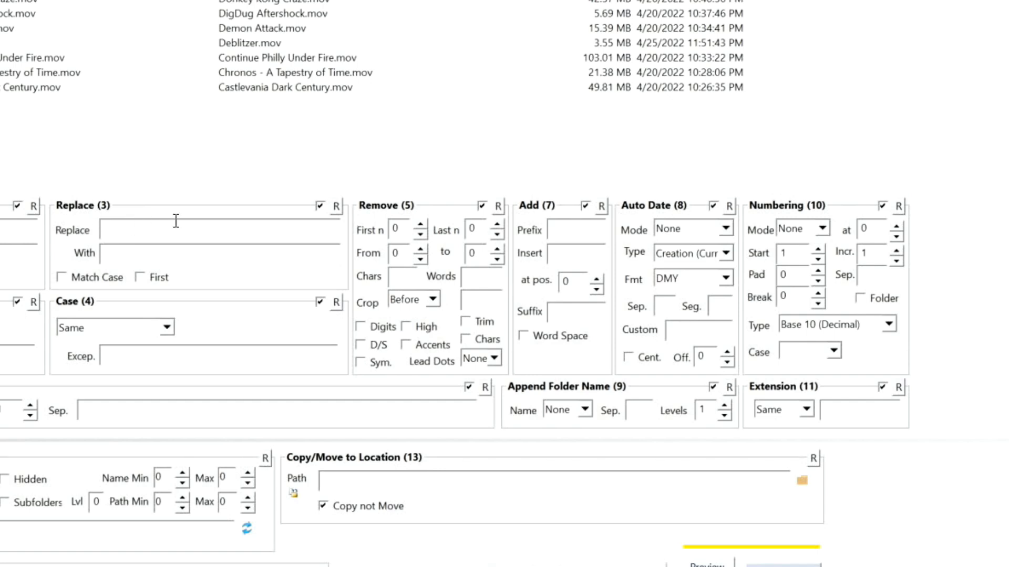
{"action": "mouse_move", "coordinate": [261, 317]}
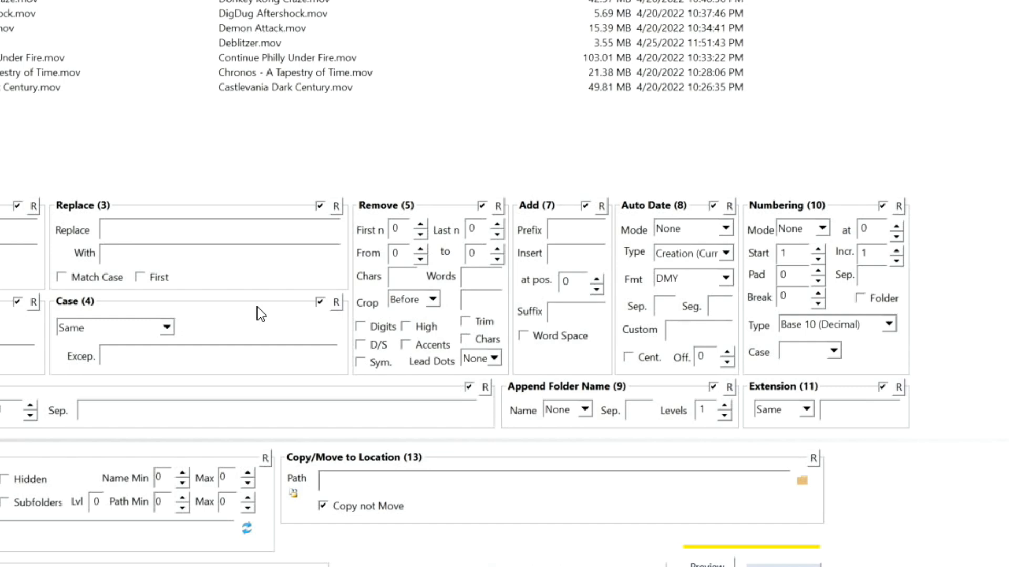
{"action": "mouse_move", "coordinate": [261, 313]}
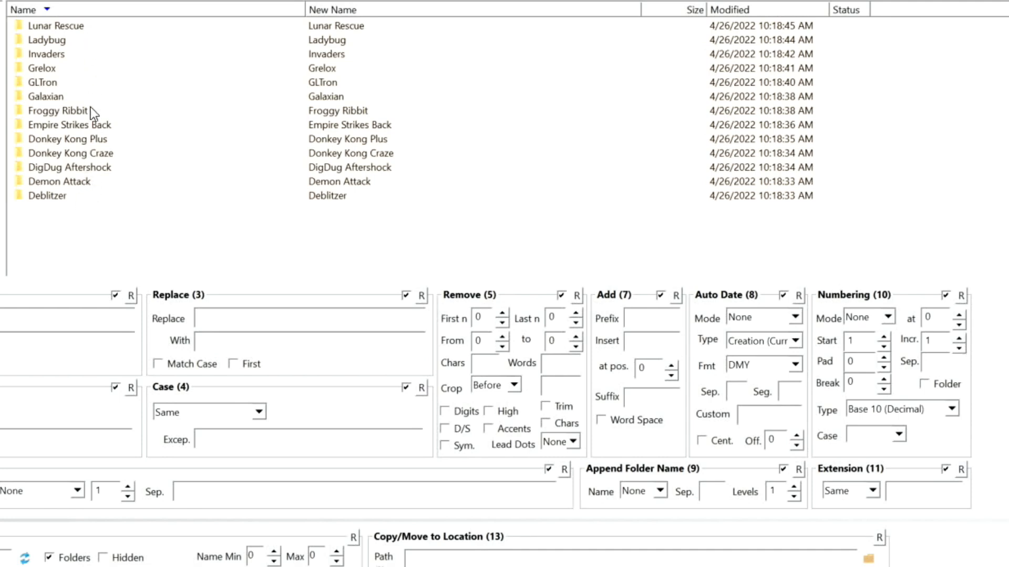
{"action": "mouse_move", "coordinate": [81, 64]}
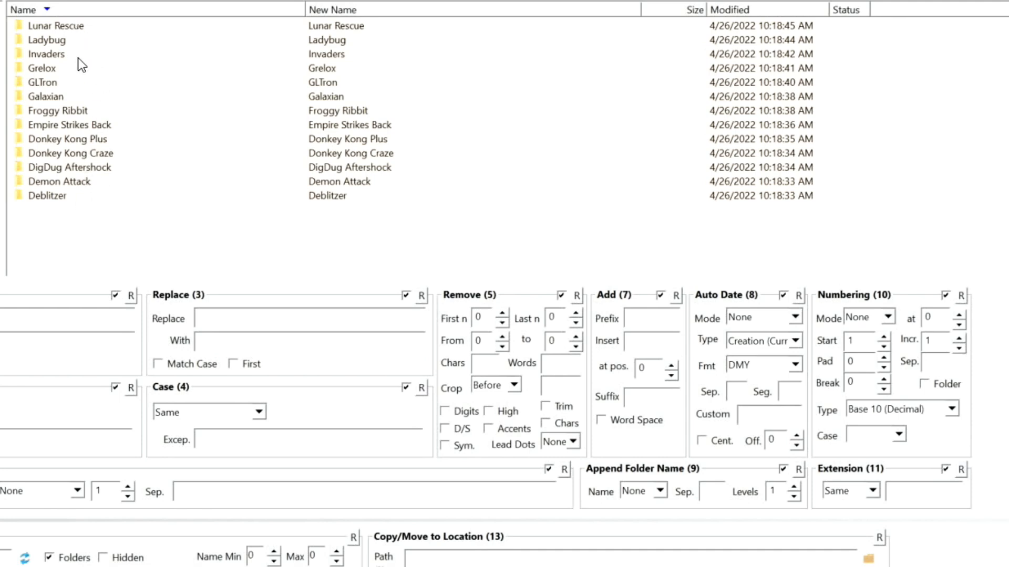
{"action": "mouse_move", "coordinate": [79, 30]}
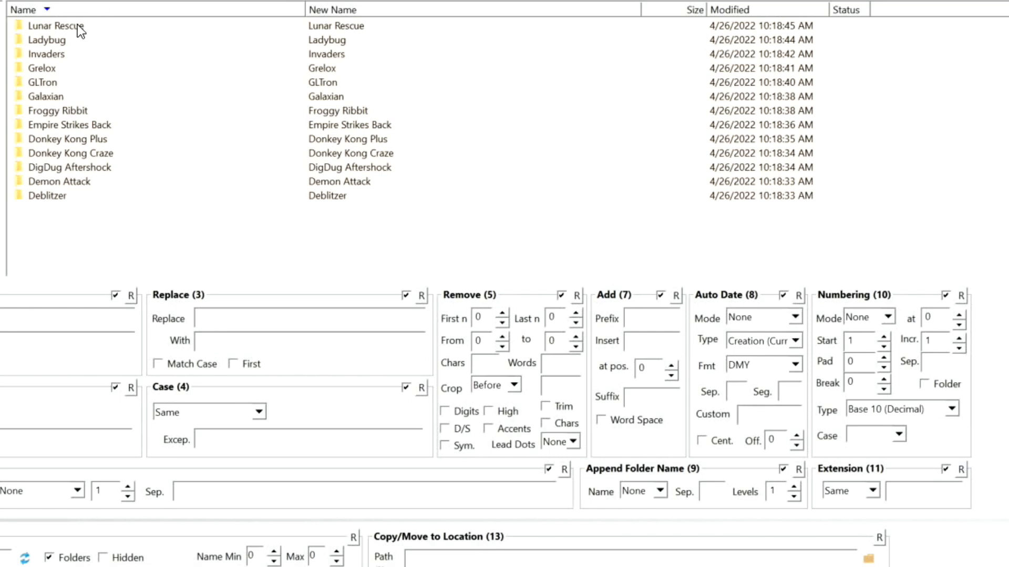
{"action": "mouse_move", "coordinate": [832, 477]}
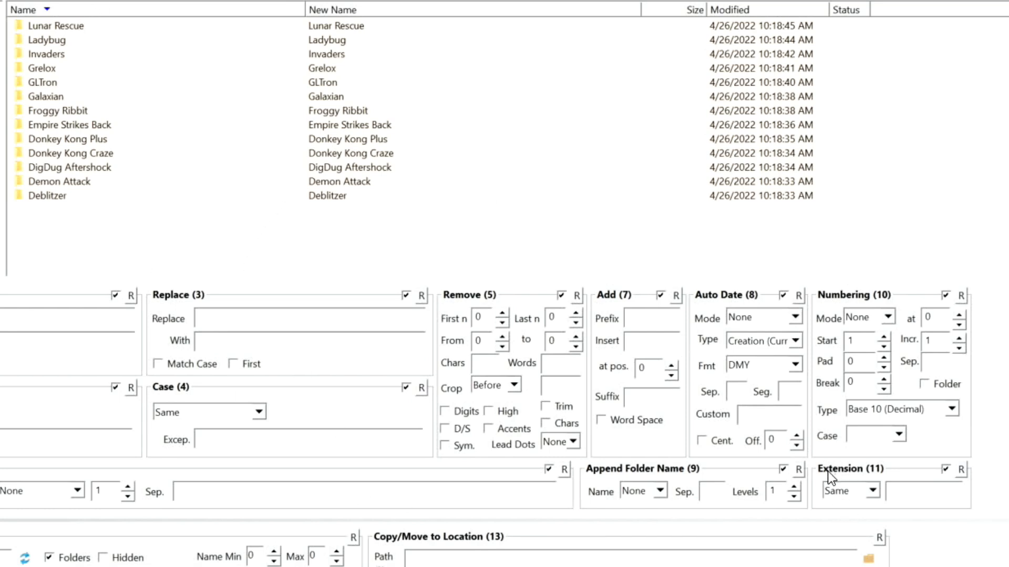
Enter a fixed 'pc' extension and check Lunar Rescue previews as Lunar Rescue.pc
{"action": "left_click", "coordinate": [927, 491]}
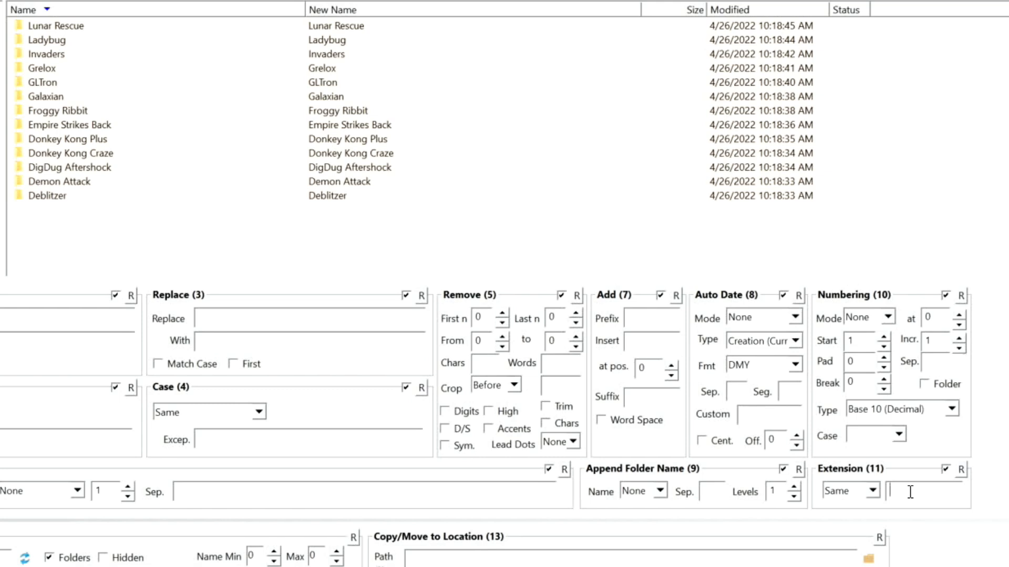
{"action": "mouse_move", "coordinate": [927, 491]}
{"action": "type", "text": "pc"}
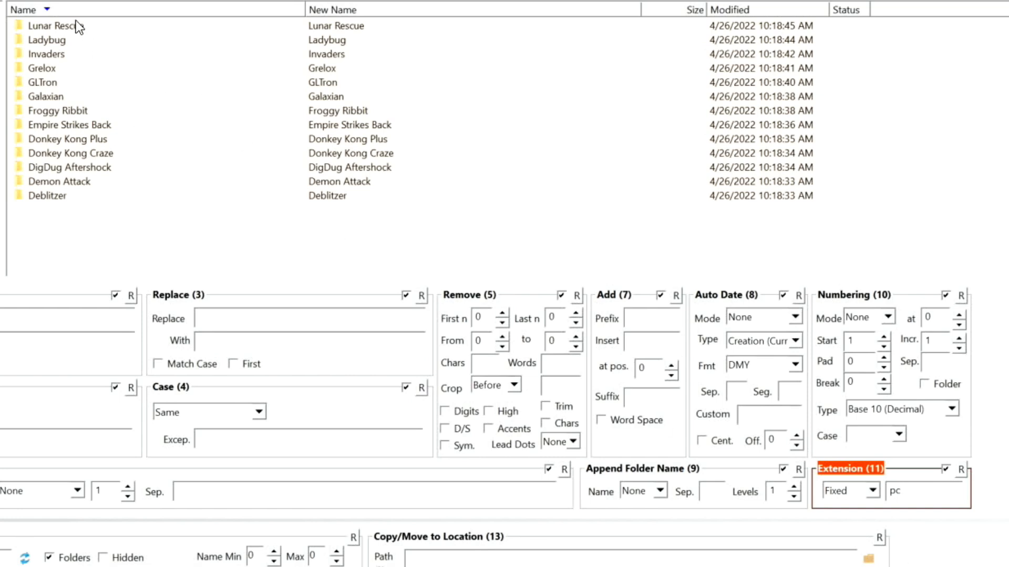
{"action": "left_click", "coordinate": [55, 25]}
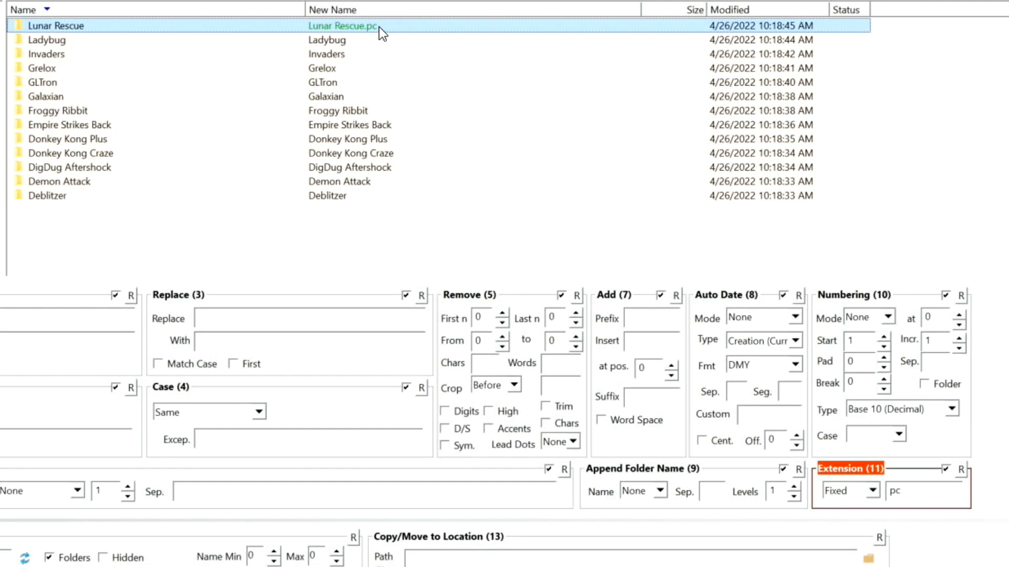
{"action": "mouse_move", "coordinate": [64, 34]}
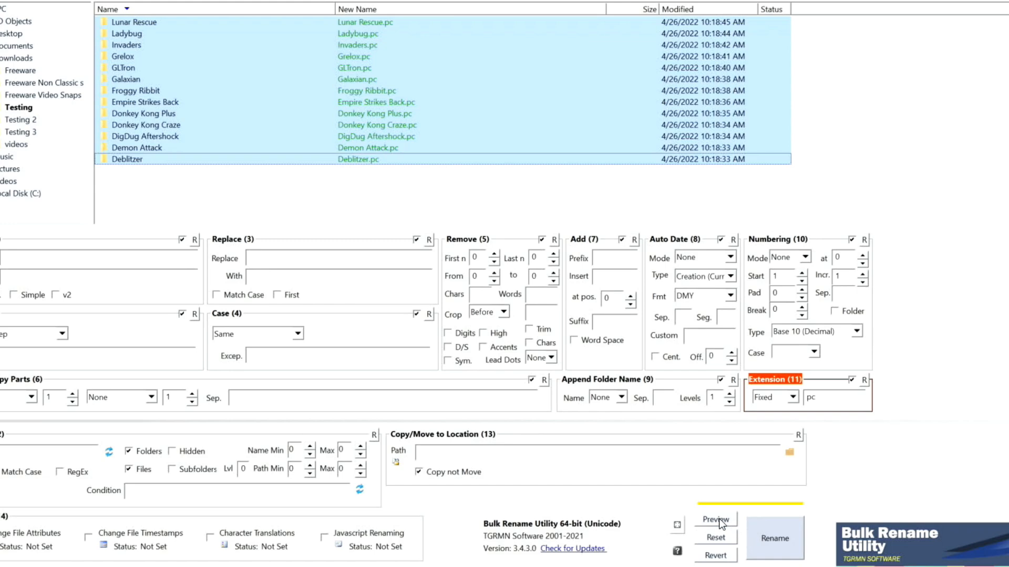
Preview and apply the rename so all 13 folders end in .pc
{"action": "left_click", "coordinate": [715, 520]}
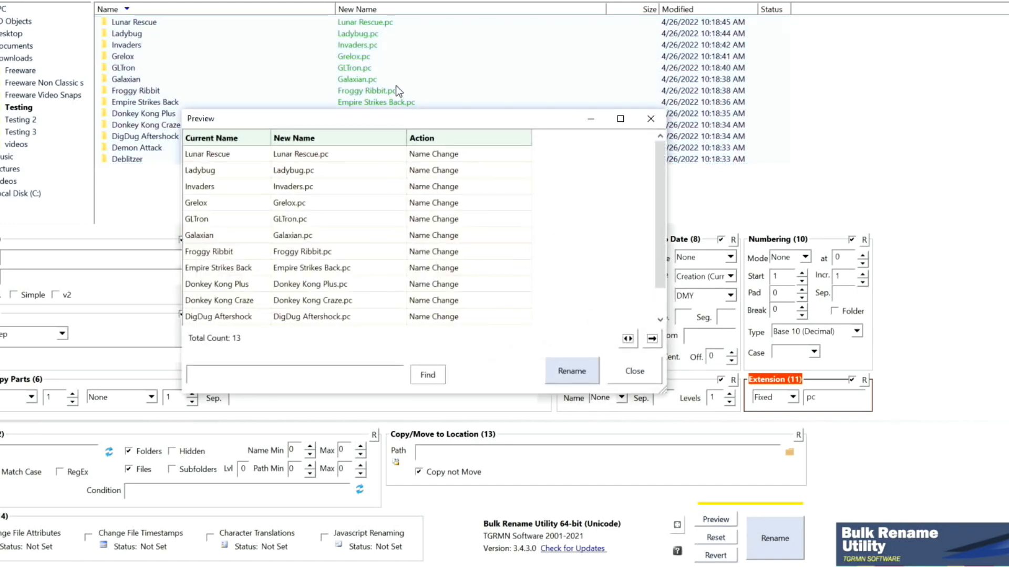
{"action": "mouse_move", "coordinate": [248, 164]}
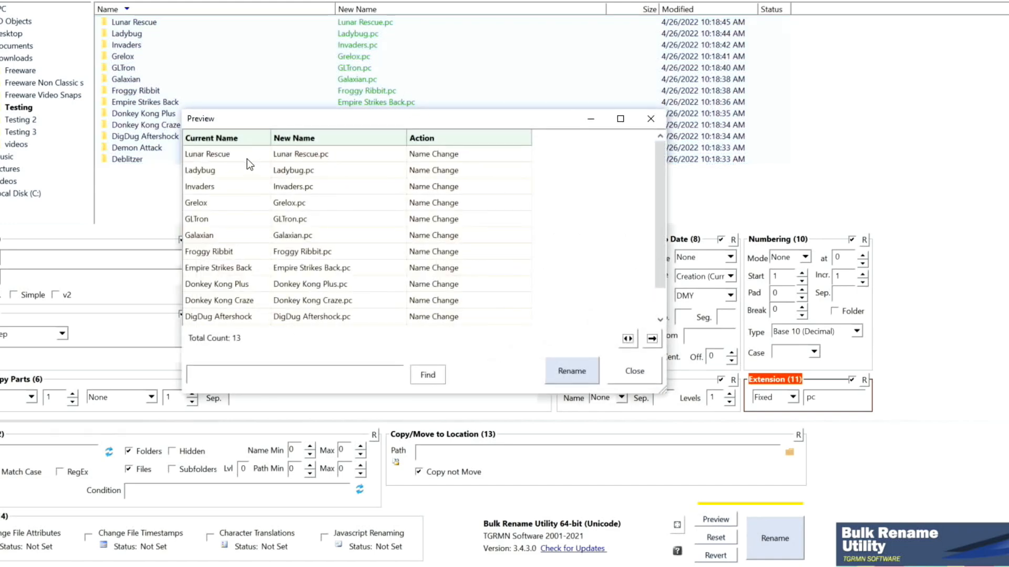
{"action": "mouse_move", "coordinate": [571, 370]}
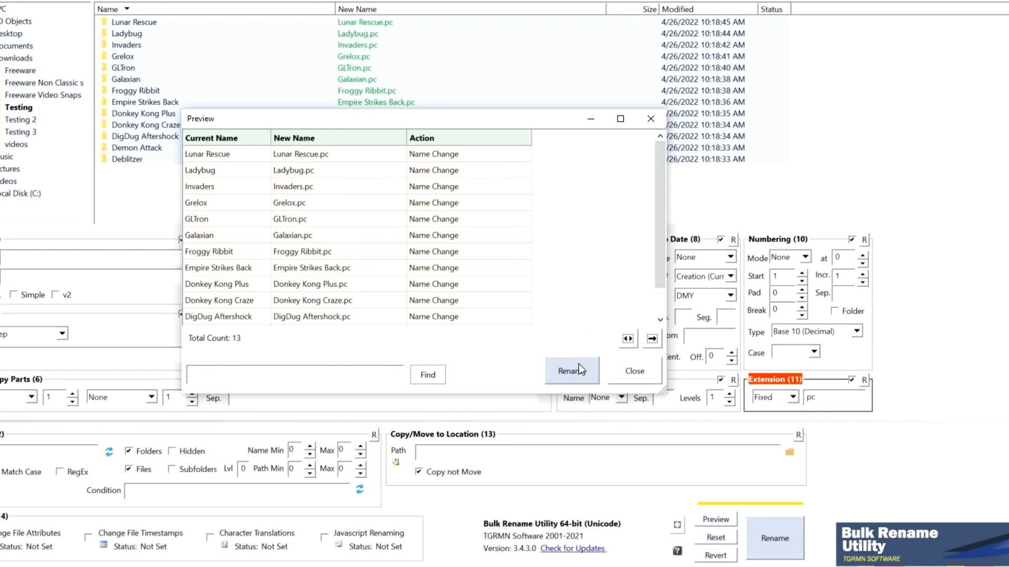
{"action": "left_click", "coordinate": [571, 371]}
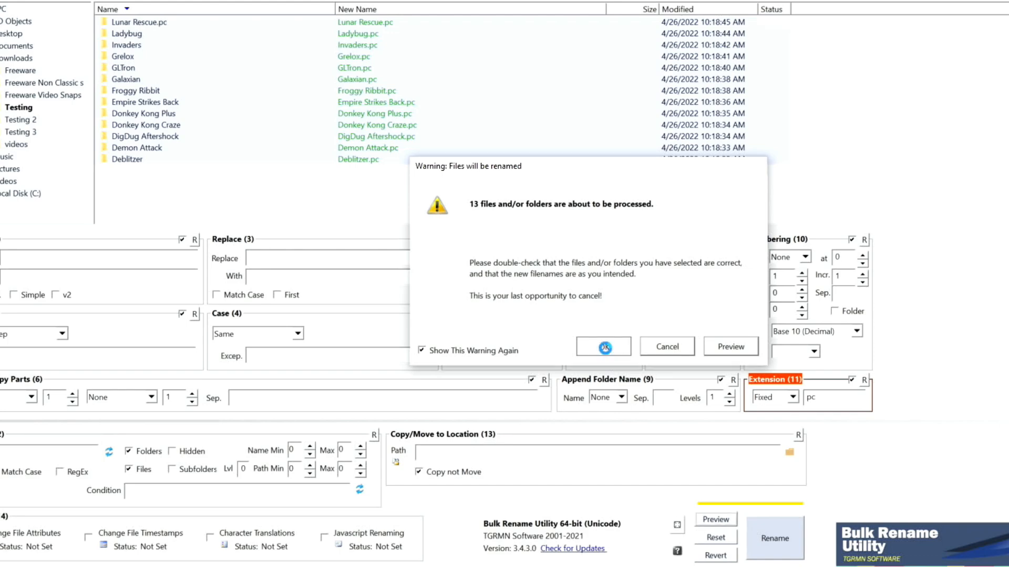
{"action": "left_click", "coordinate": [602, 346]}
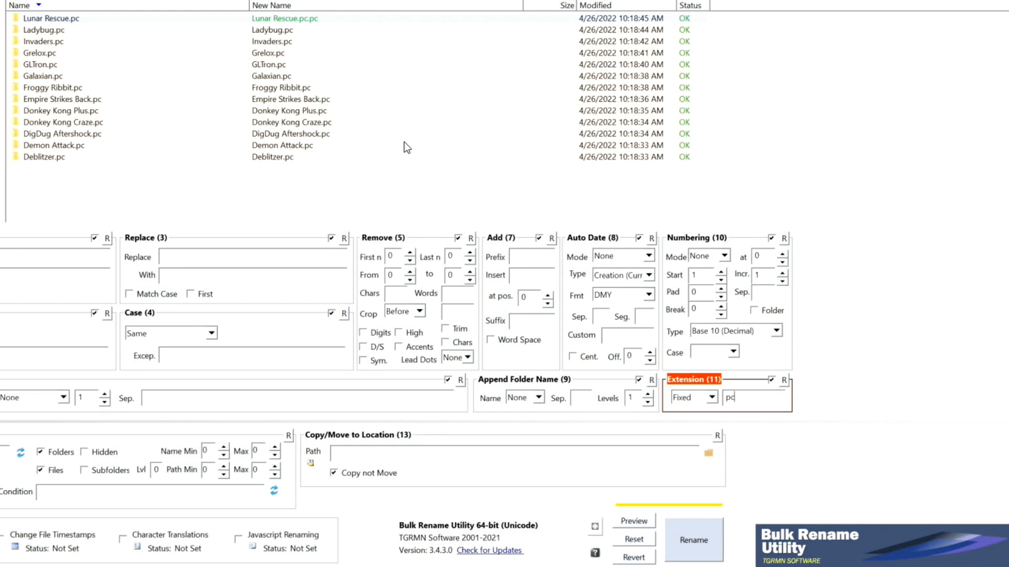
{"action": "mouse_move", "coordinate": [779, 392]}
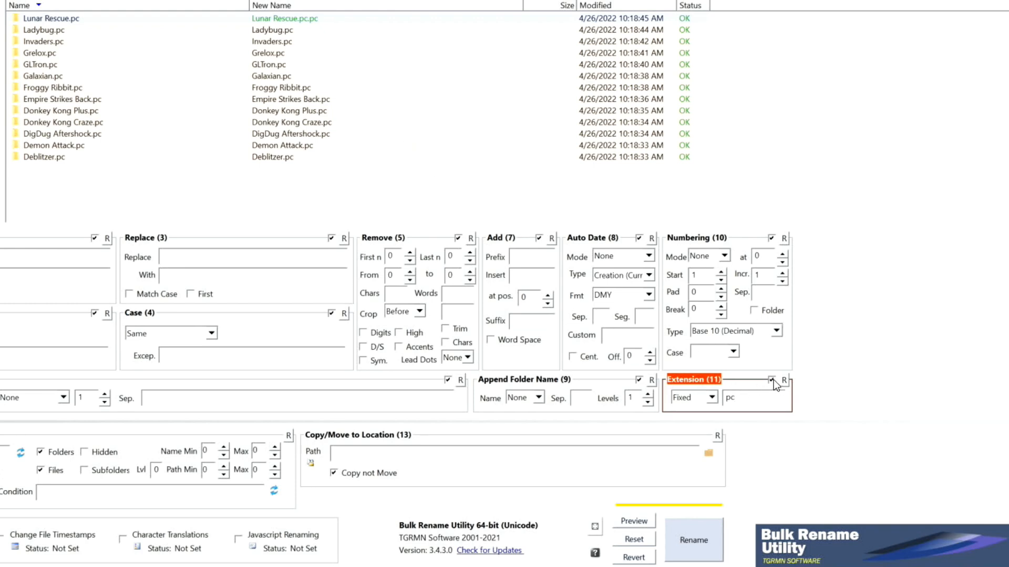
Turn off the extension rule and set Replace '.pc' With '.dos'
{"action": "left_click", "coordinate": [770, 382]}
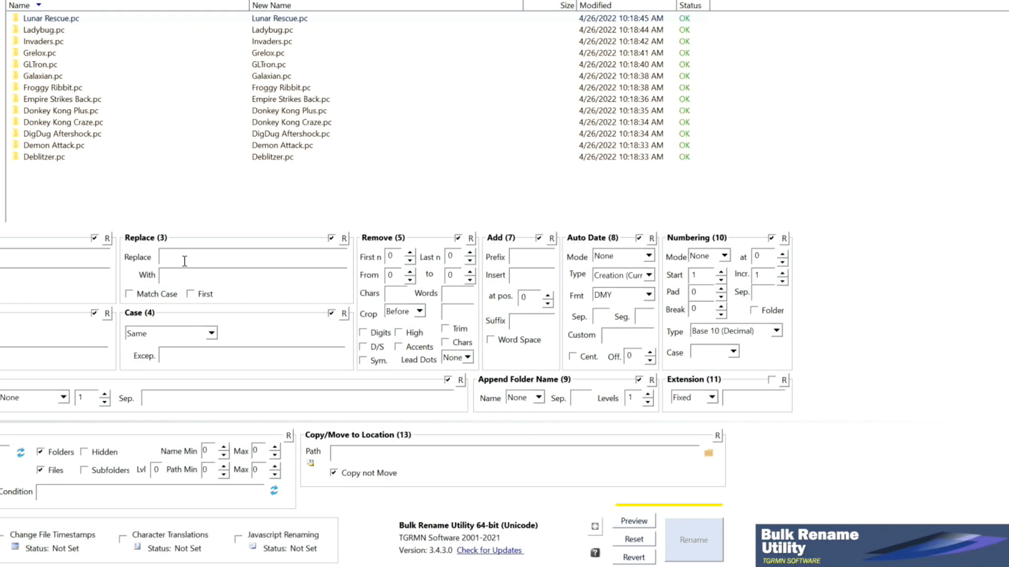
{"action": "left_click", "coordinate": [252, 256]}
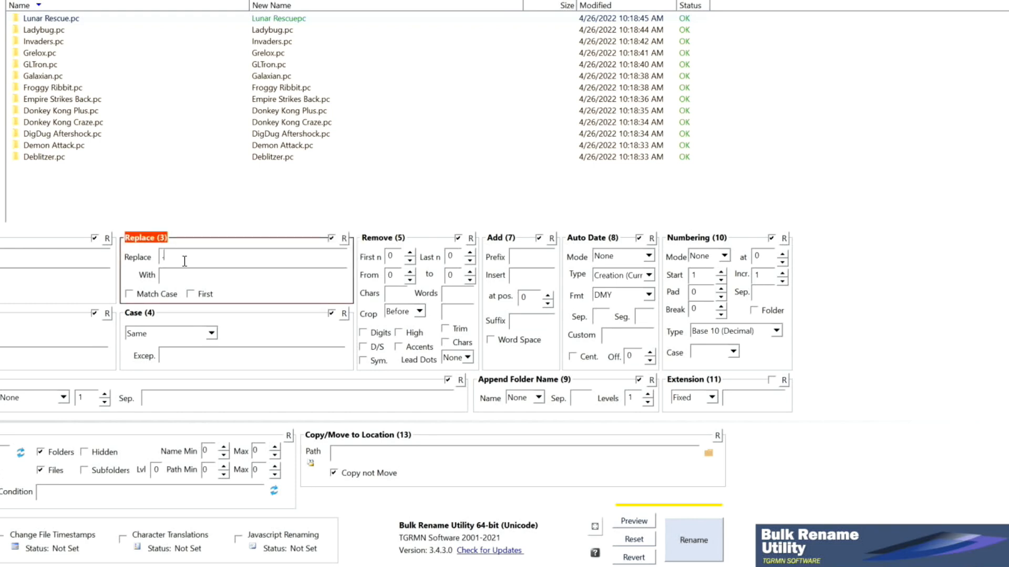
{"action": "type", "text": ".pc"}
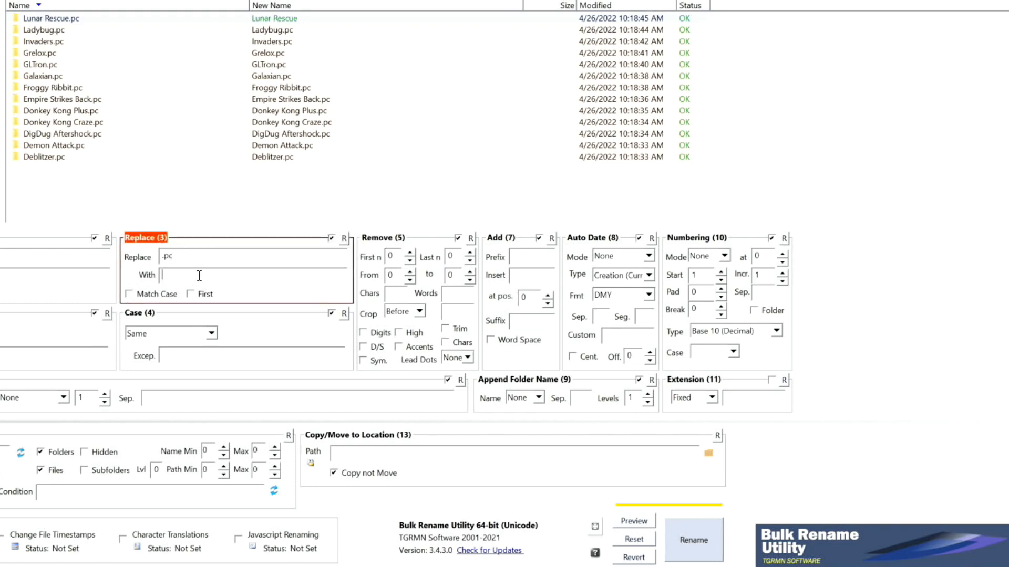
{"action": "type", "text": ".dos"}
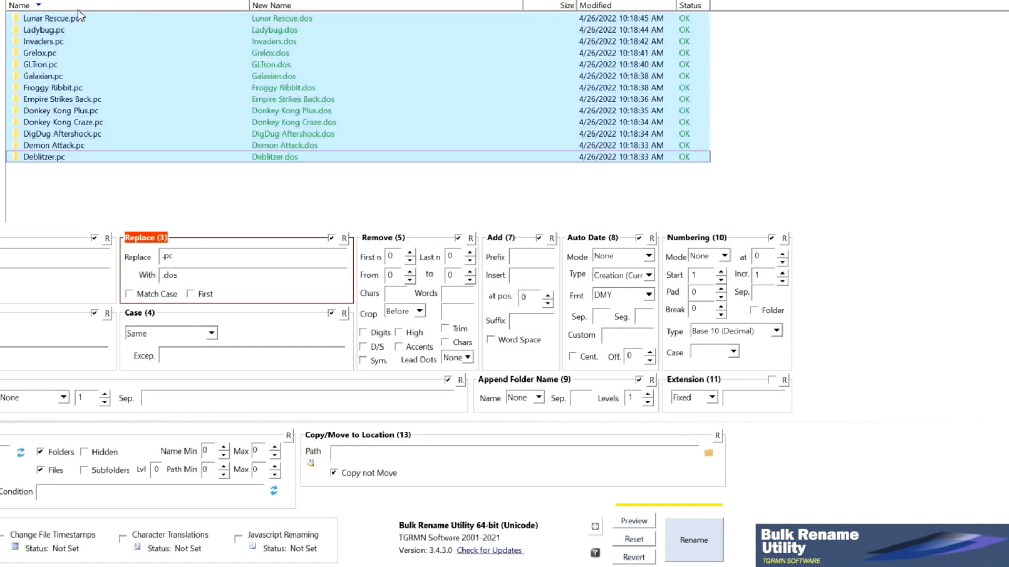
Preview and apply the rename so all 13 folders end in .dos
{"action": "left_click", "coordinate": [632, 521]}
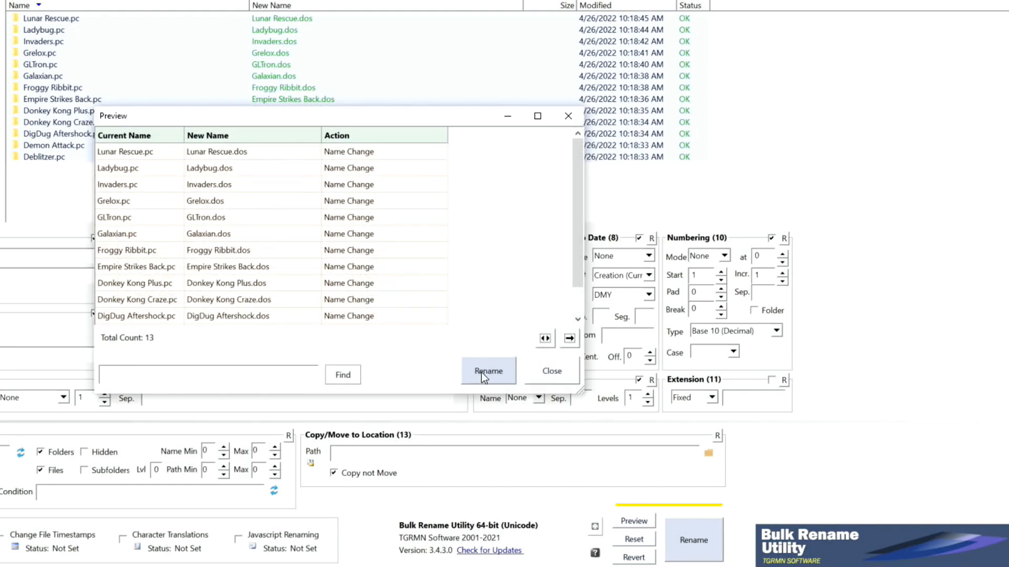
{"action": "left_click", "coordinate": [488, 371]}
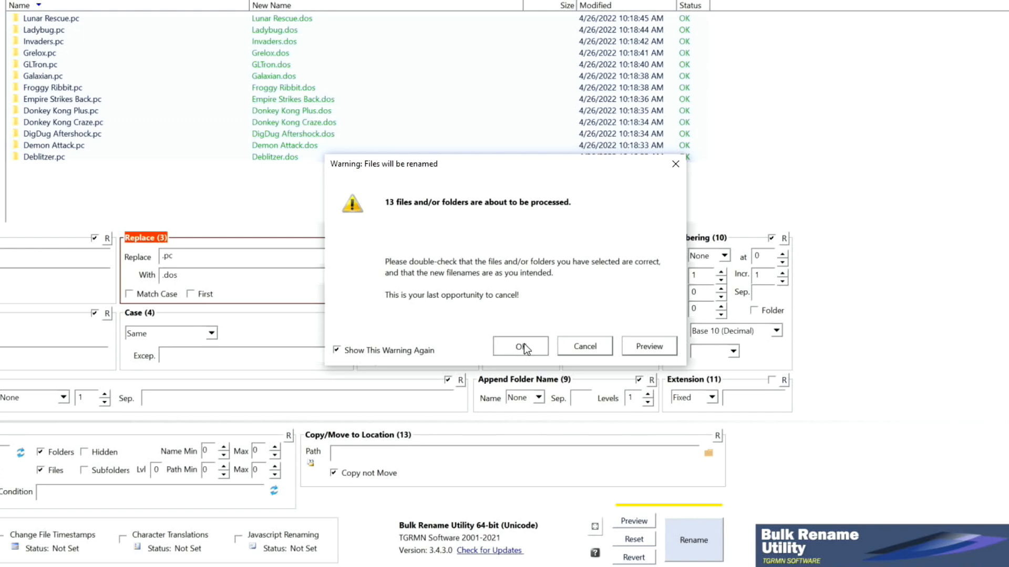
{"action": "left_click", "coordinate": [520, 346]}
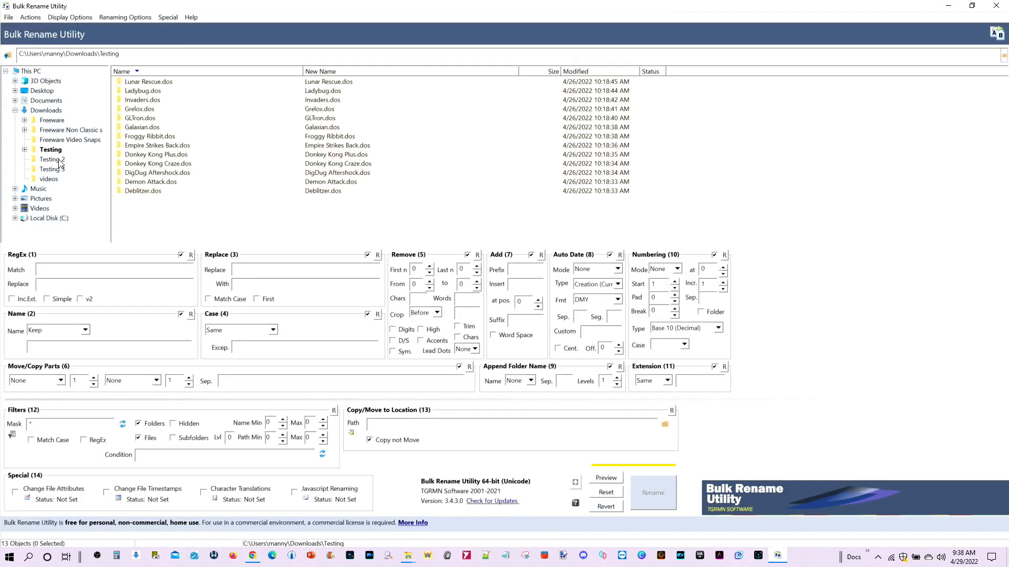
Open the Testing 2 folder listing the 11 game JPG images
{"action": "left_click", "coordinate": [52, 159]}
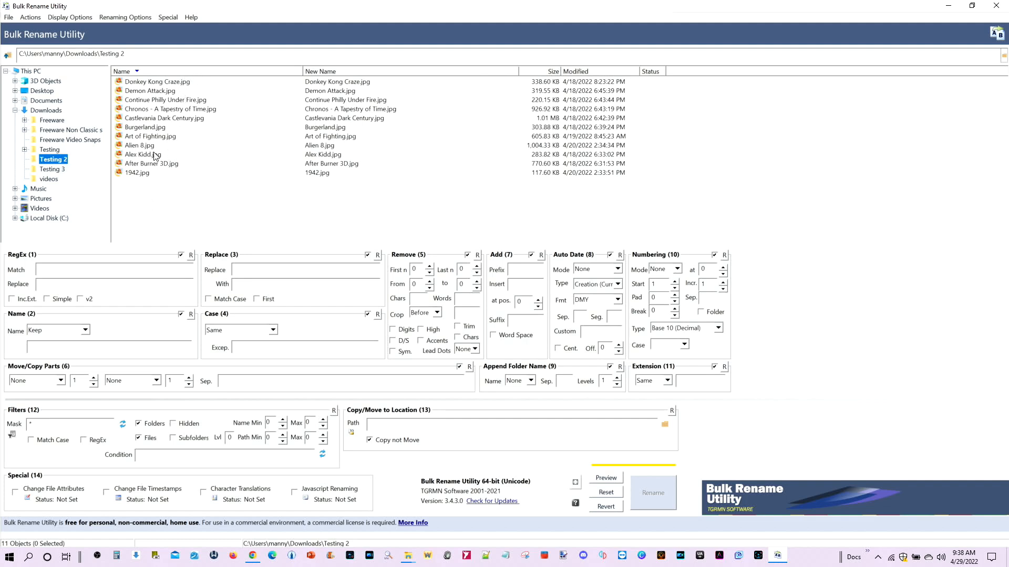
{"action": "mouse_move", "coordinate": [169, 128]}
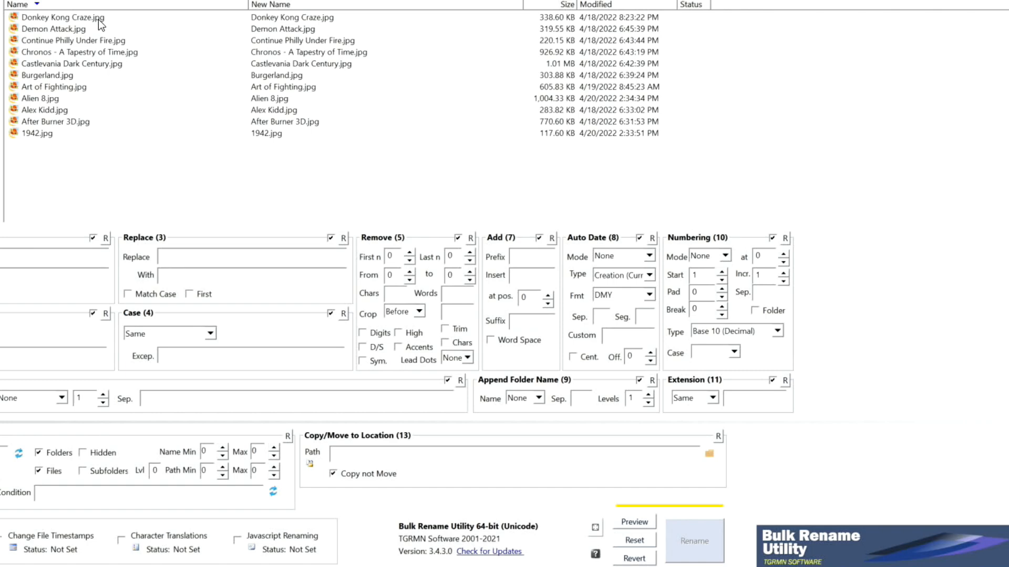
Add a '-thumb' suffix to all 11 JPG images, preview it and start the rename
{"action": "left_click", "coordinate": [61, 17]}
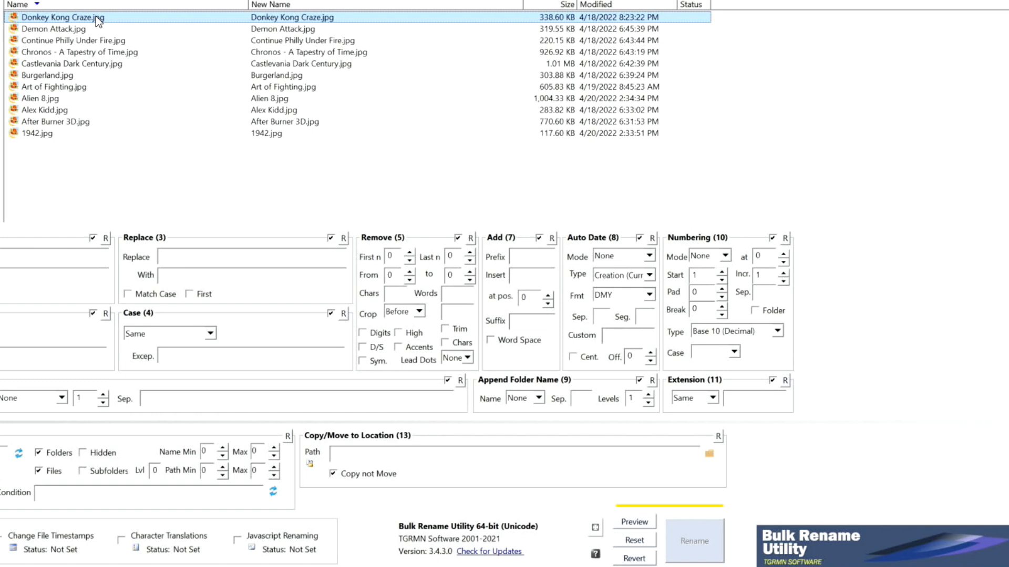
{"action": "mouse_move", "coordinate": [231, 194]}
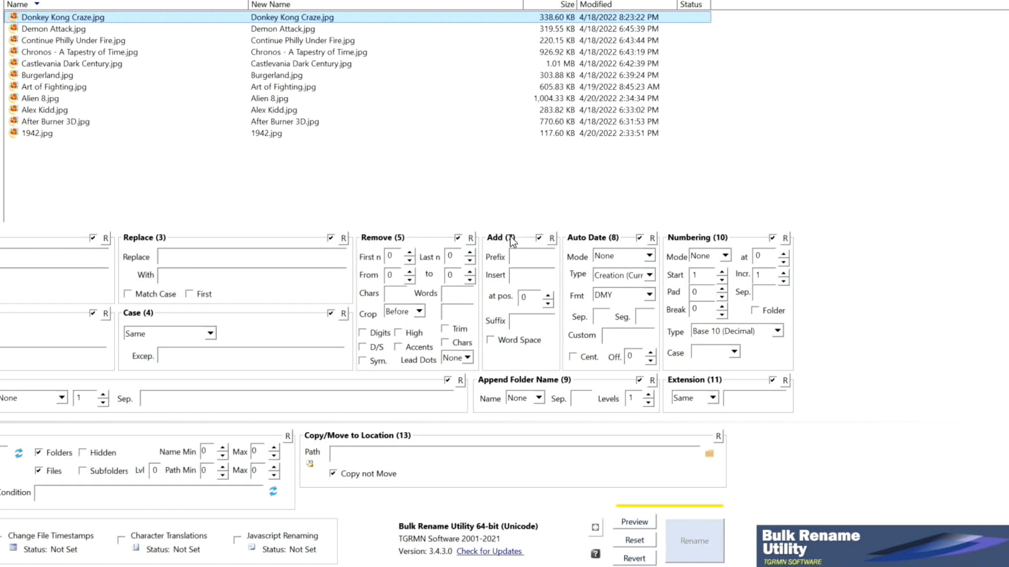
{"action": "mouse_move", "coordinate": [518, 341]}
{"action": "type", "text": "-"}
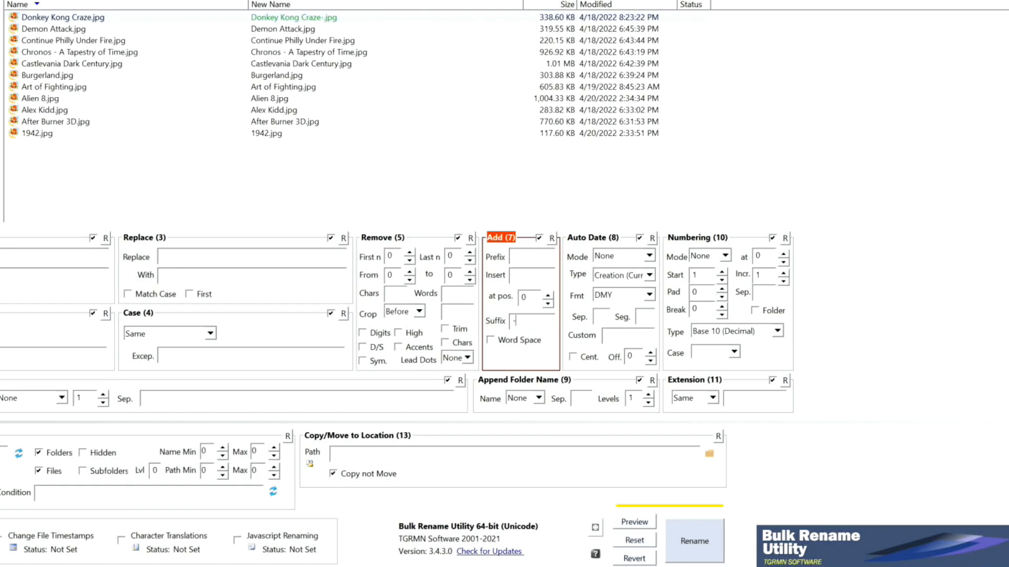
{"action": "type", "text": "thu"}
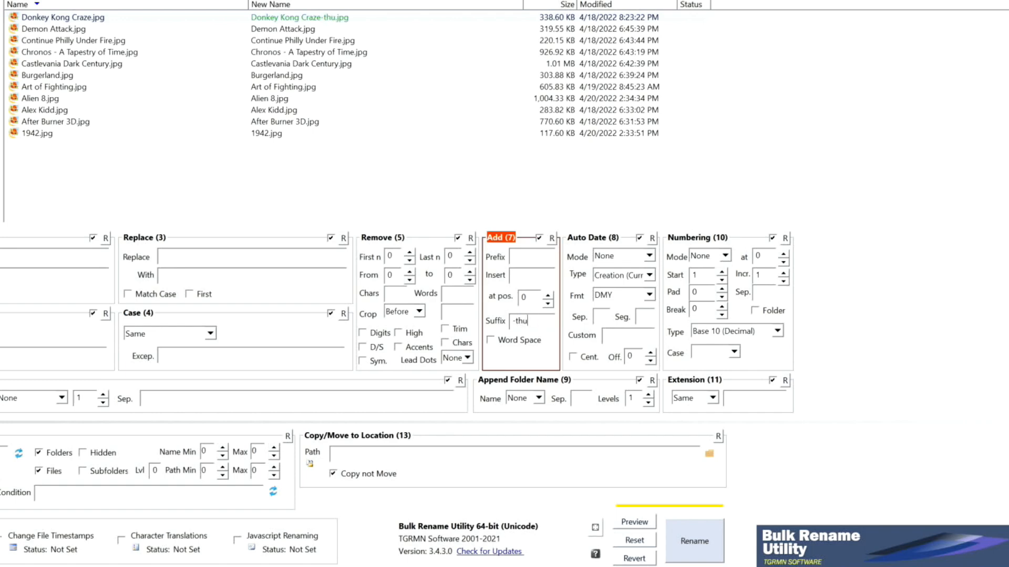
{"action": "type", "text": "mb"}
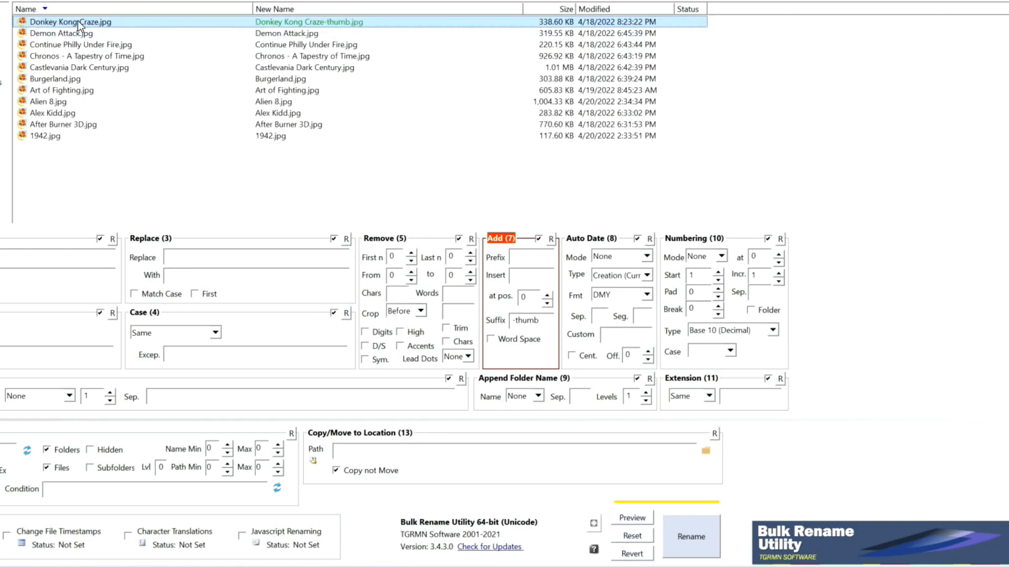
{"action": "left_click", "coordinate": [61, 33]}
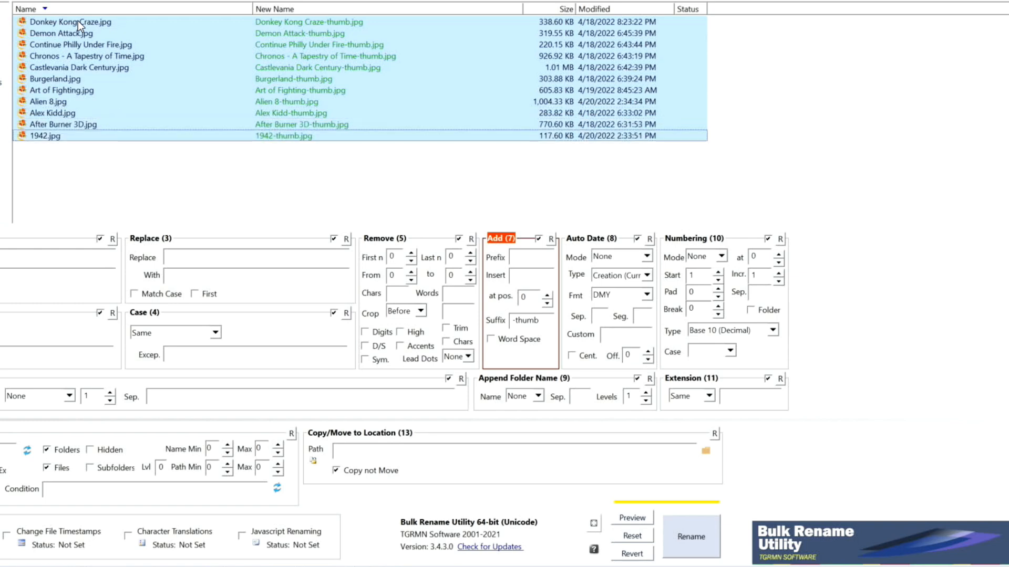
{"action": "mouse_move", "coordinate": [330, 110]}
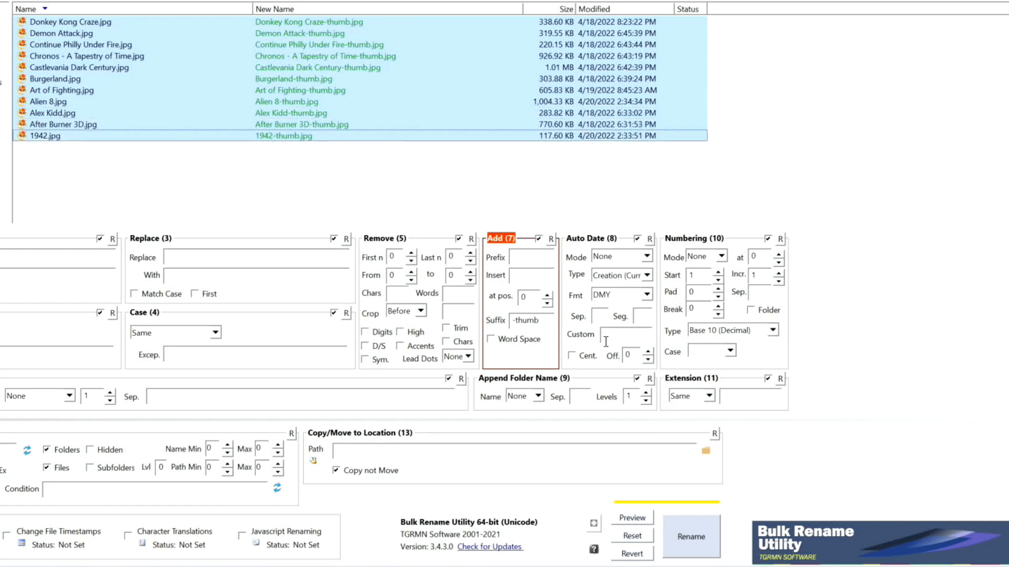
{"action": "left_click", "coordinate": [630, 518]}
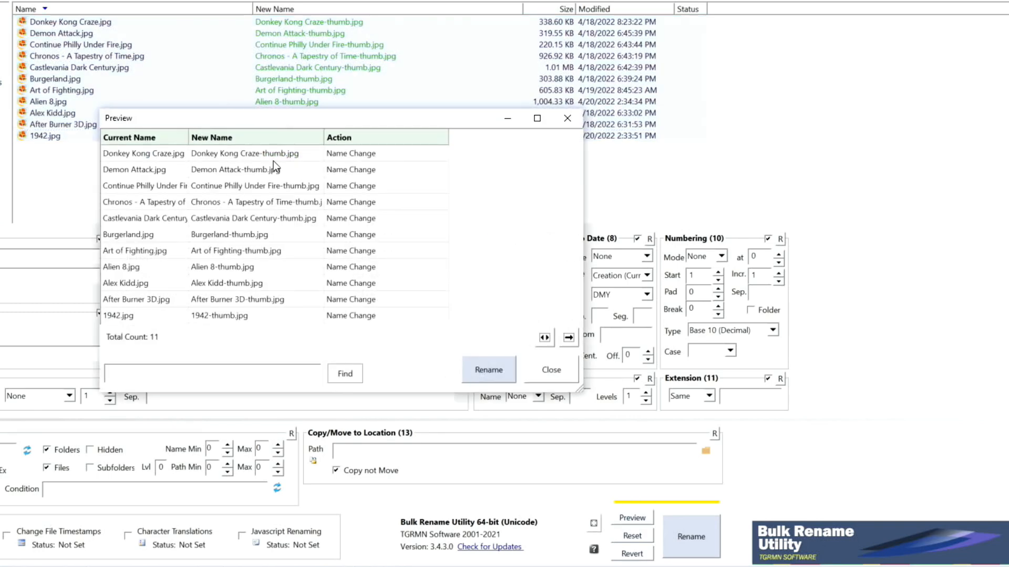
{"action": "mouse_move", "coordinate": [329, 160]}
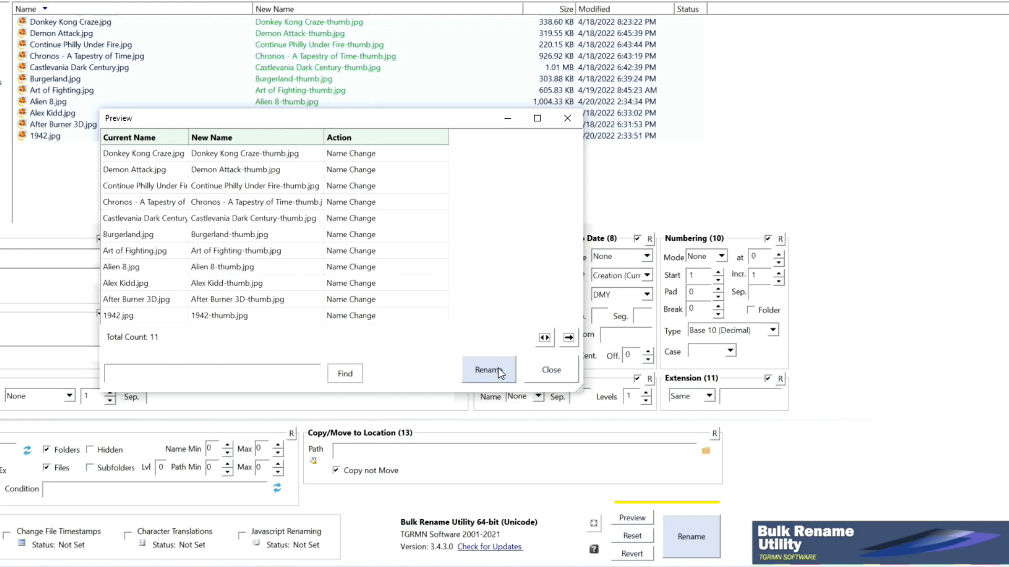
{"action": "left_click", "coordinate": [488, 369]}
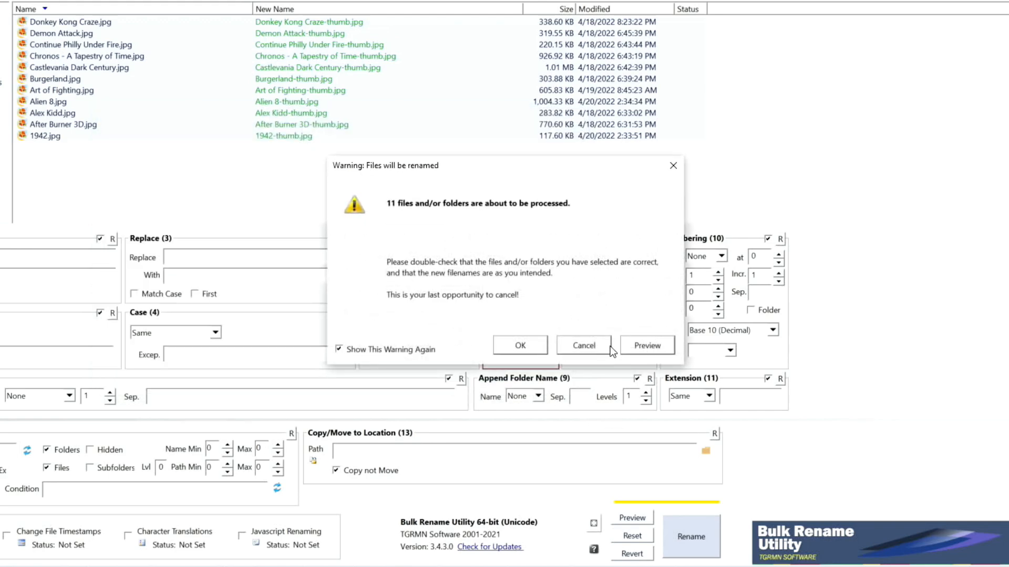
Confirm the image rename, then change the suffix text to '-image'
{"action": "left_click", "coordinate": [520, 346]}
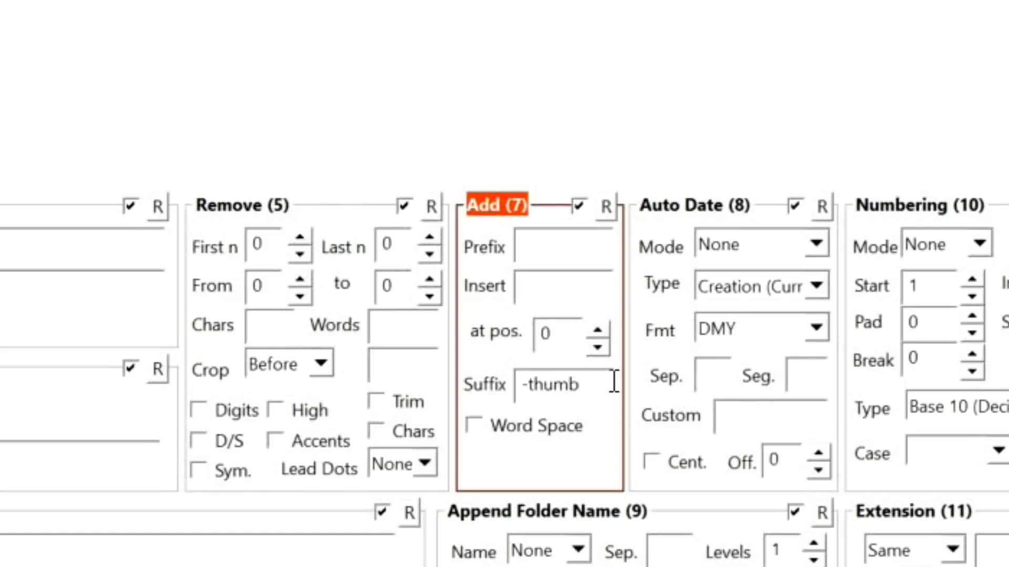
{"action": "type", "text": "-ima"}
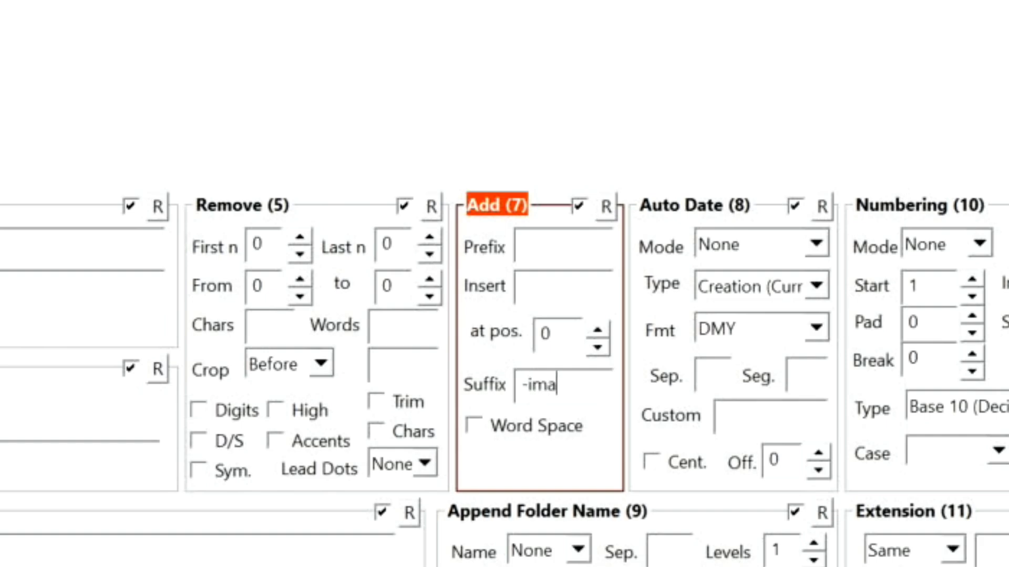
{"action": "type", "text": "ge"}
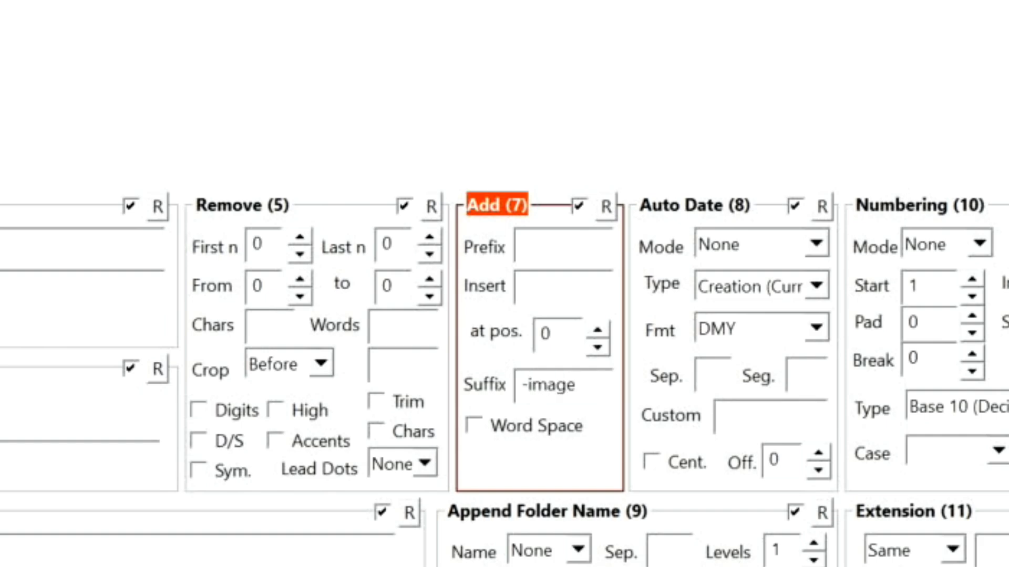
{"action": "left_click", "coordinate": [560, 384]}
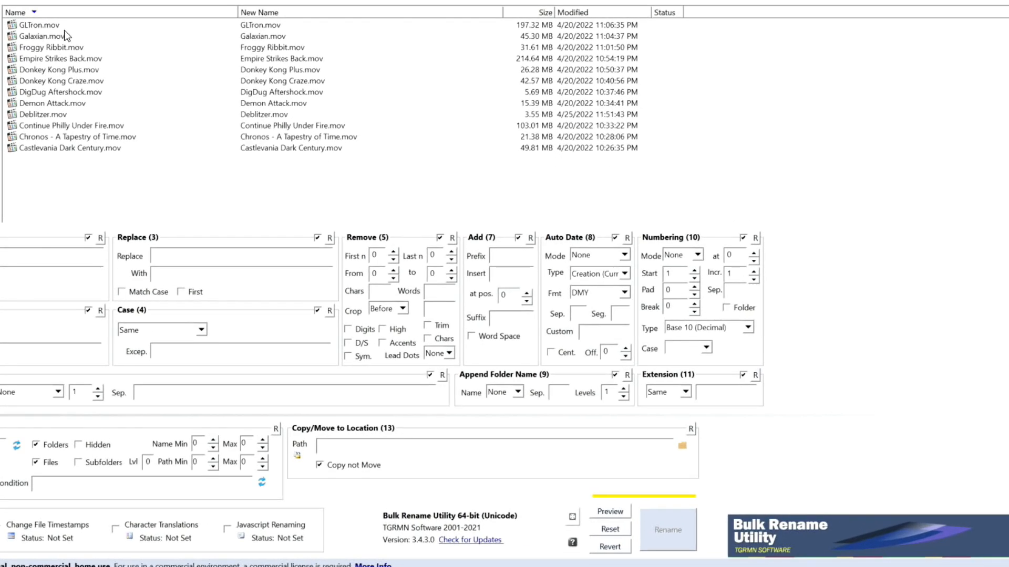
{"action": "mouse_move", "coordinate": [90, 47]}
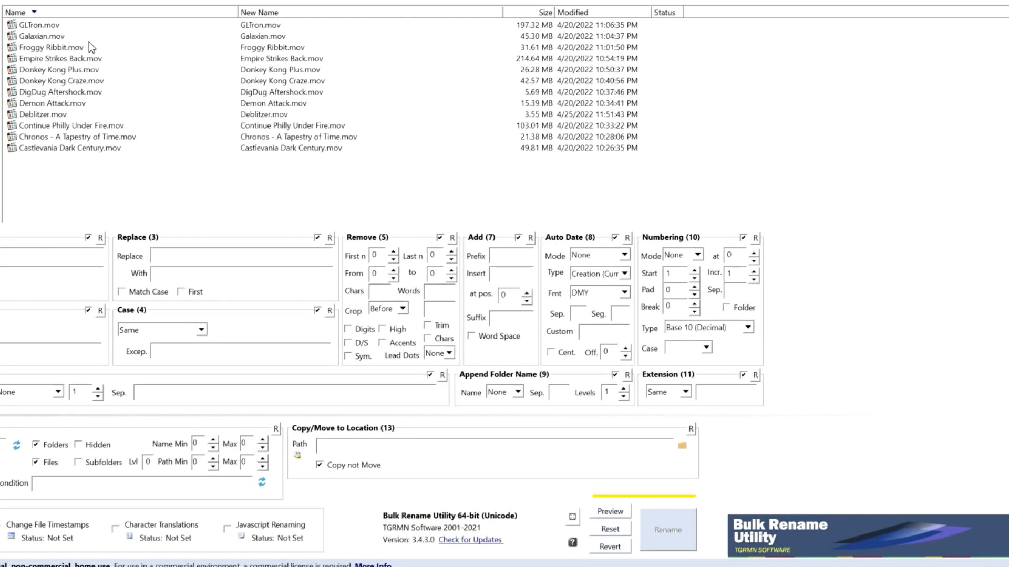
{"action": "mouse_move", "coordinate": [98, 85]}
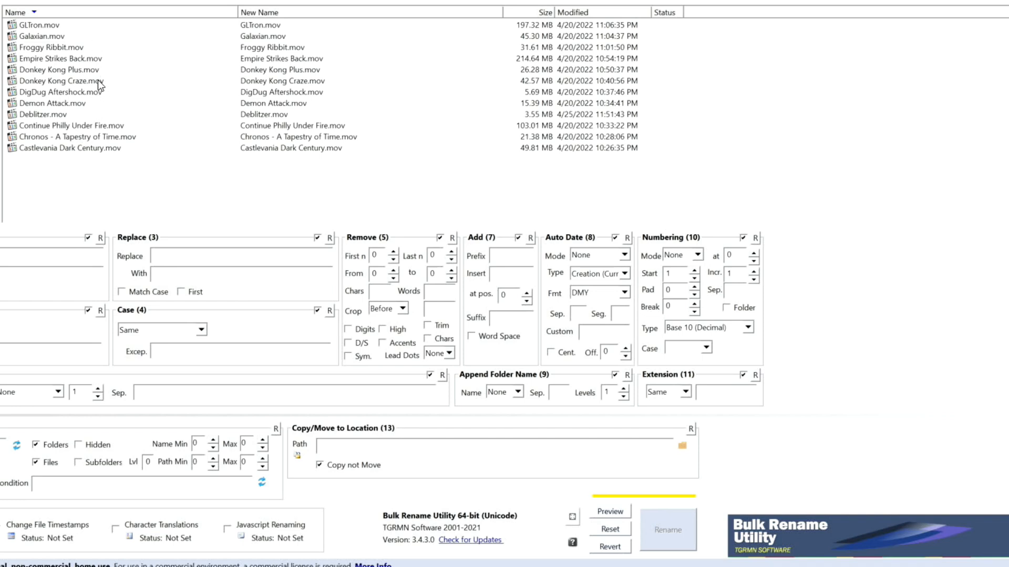
{"action": "mouse_move", "coordinate": [54, 51]}
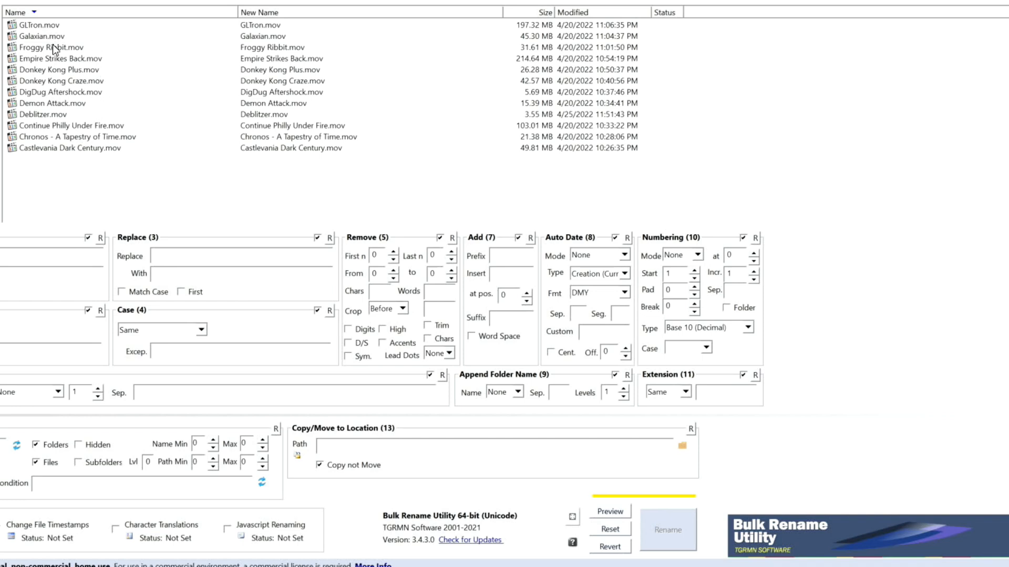
{"action": "mouse_move", "coordinate": [57, 33]}
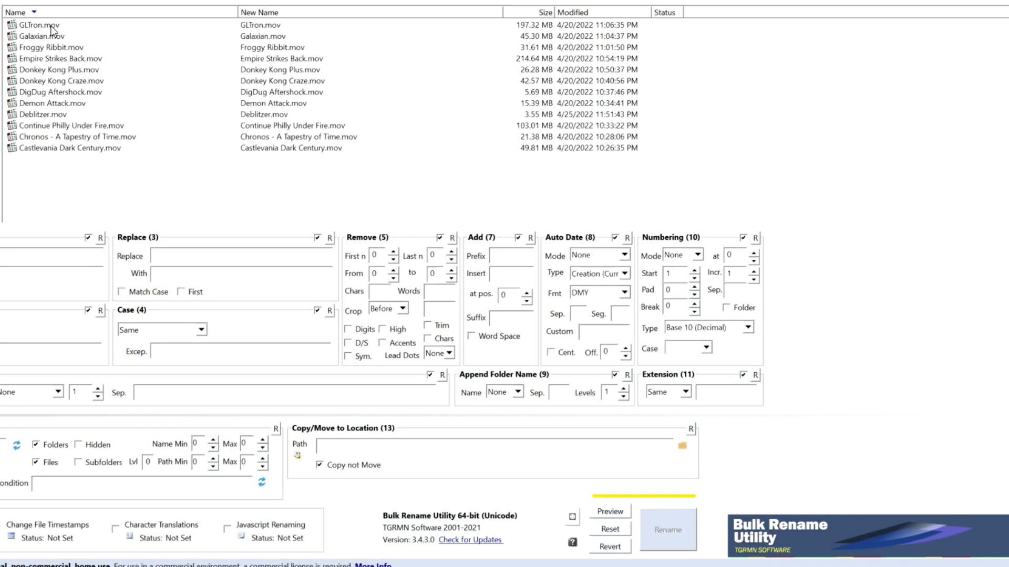
{"action": "mouse_move", "coordinate": [59, 33]}
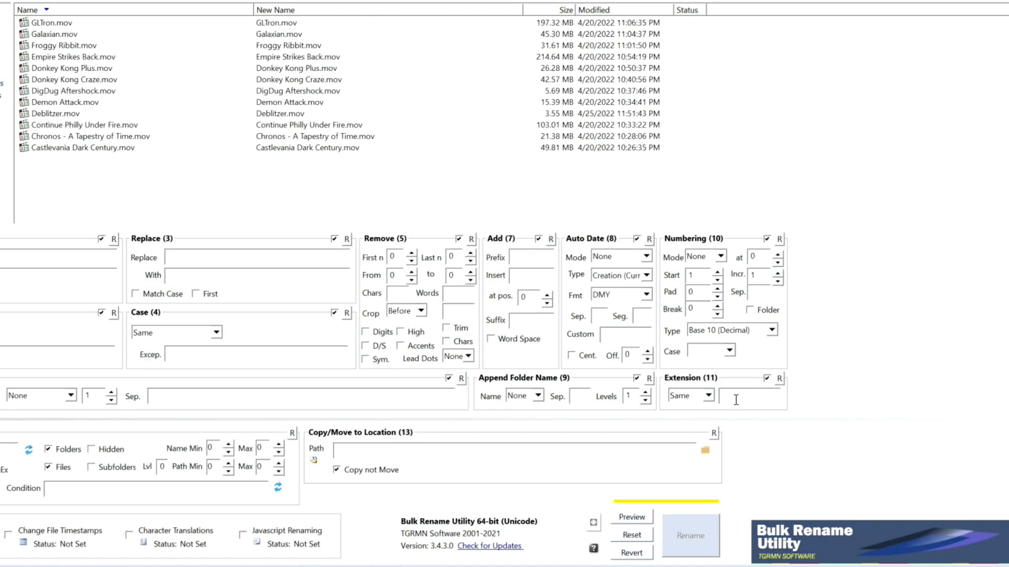
Set a fixed 'mp4' extension and '-video' suffix, then select all twelve videos
{"action": "type", "text": "m"}
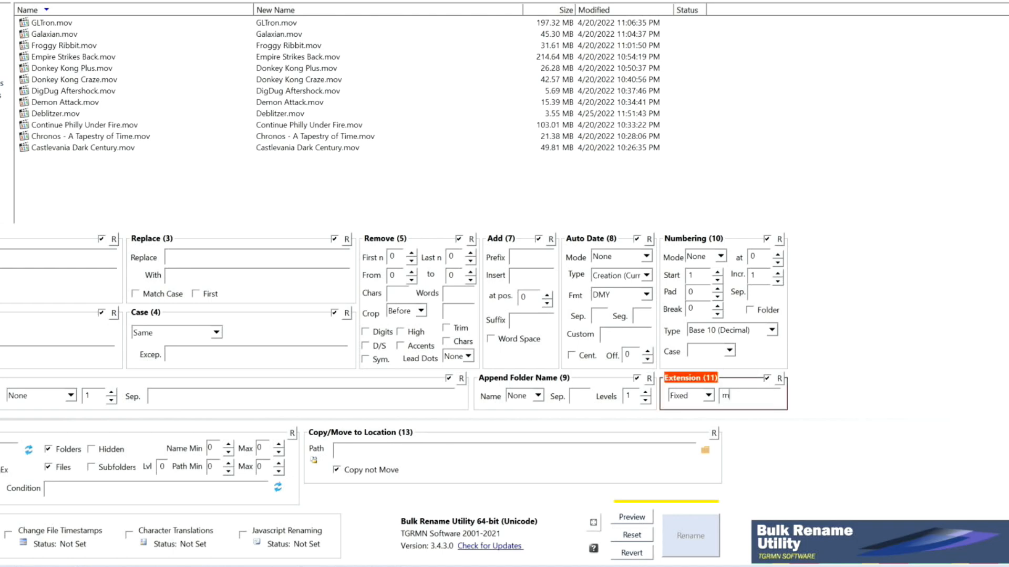
{"action": "type", "text": "p4"}
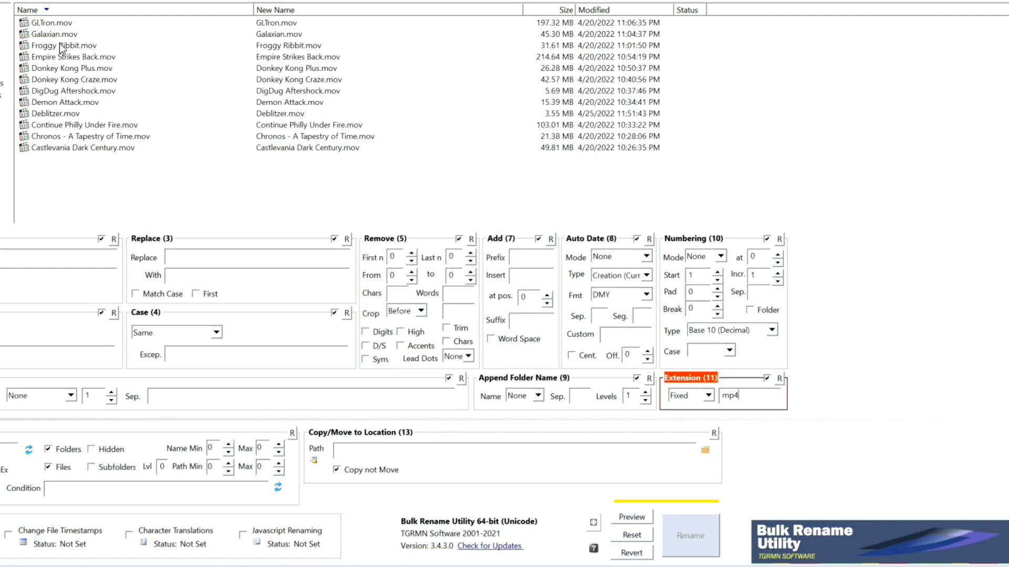
{"action": "left_click", "coordinate": [48, 22]}
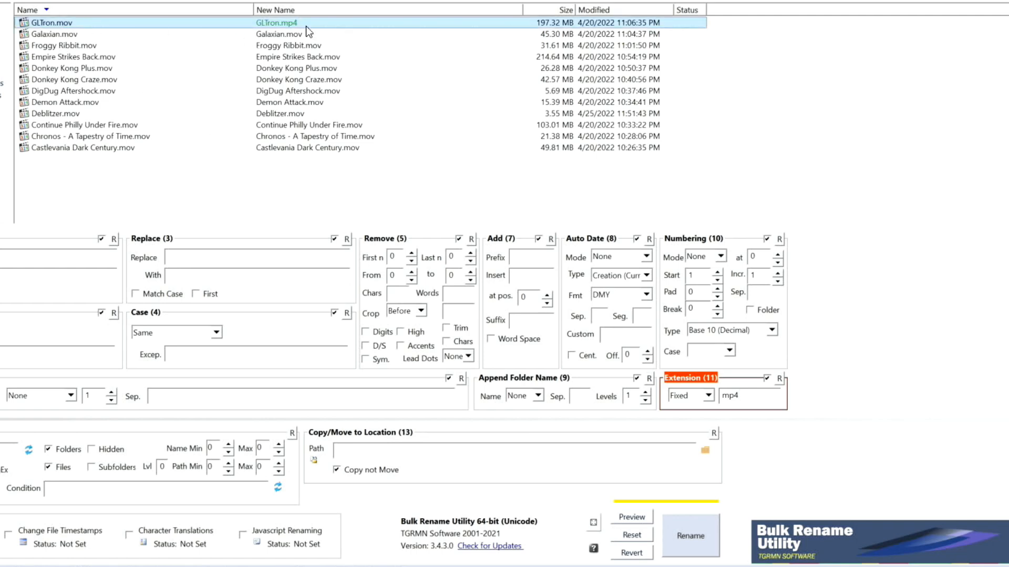
{"action": "mouse_move", "coordinate": [277, 34]}
{"action": "type", "text": "-"}
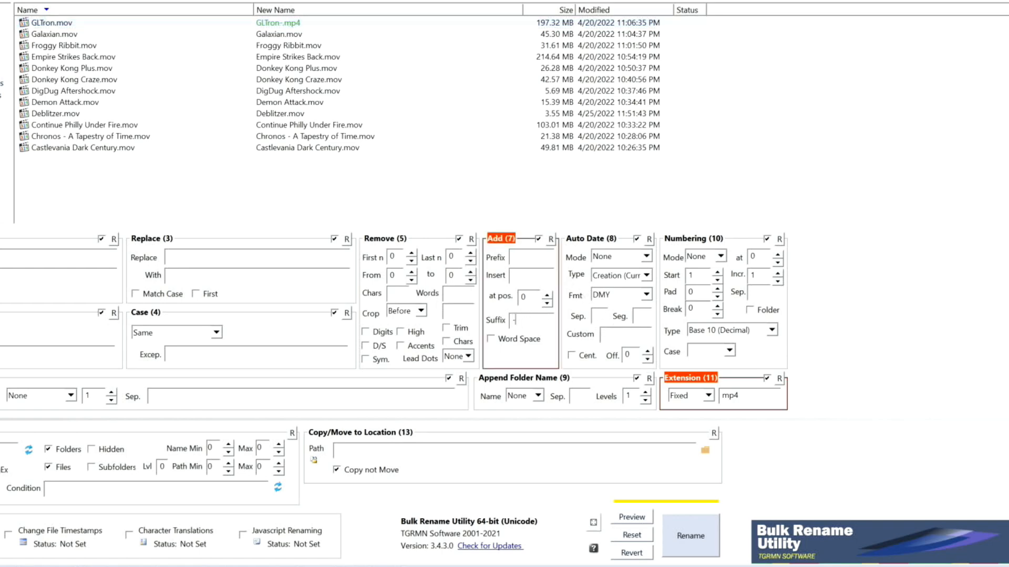
{"action": "type", "text": "video"}
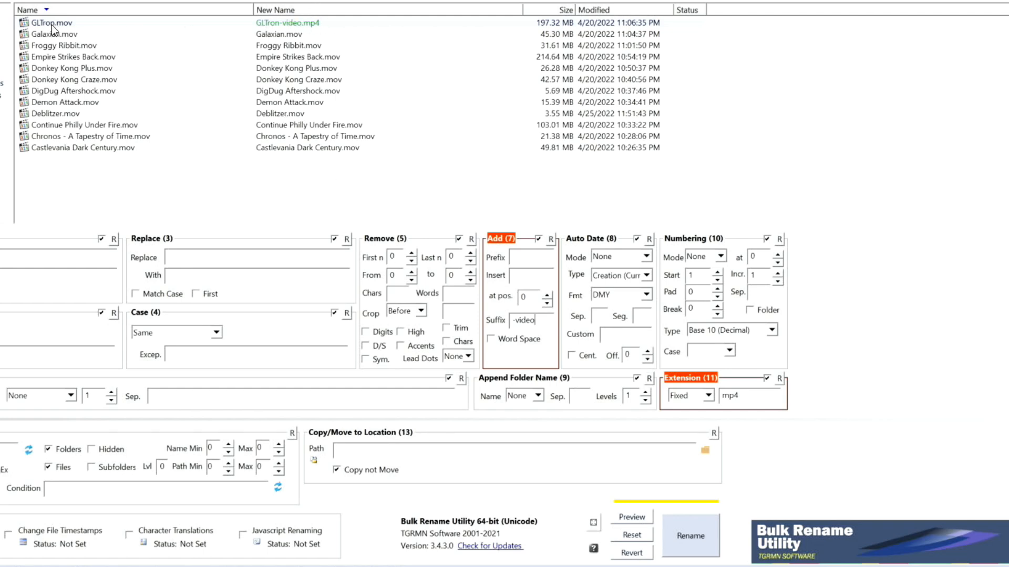
{"action": "left_click", "coordinate": [55, 34]}
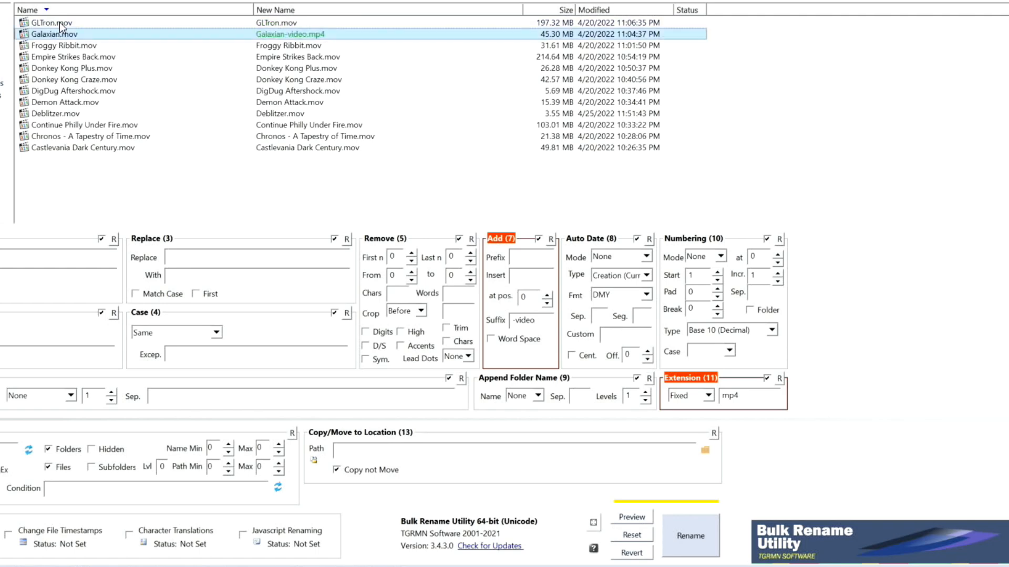
{"action": "left_click", "coordinate": [49, 22]}
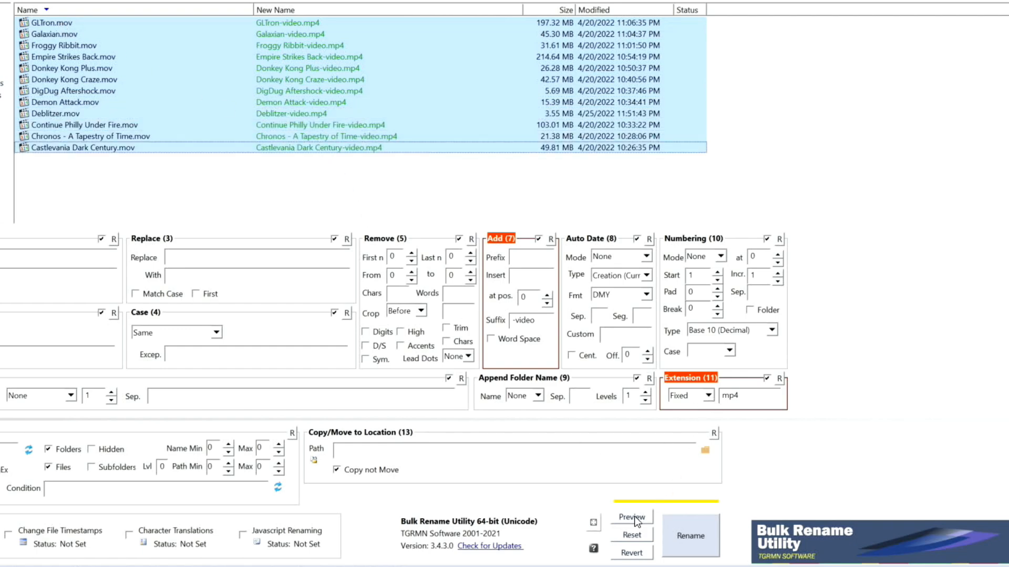
Preview and confirm renaming the twelve game videos to names like GLTron-video.mp4
{"action": "left_click", "coordinate": [631, 517]}
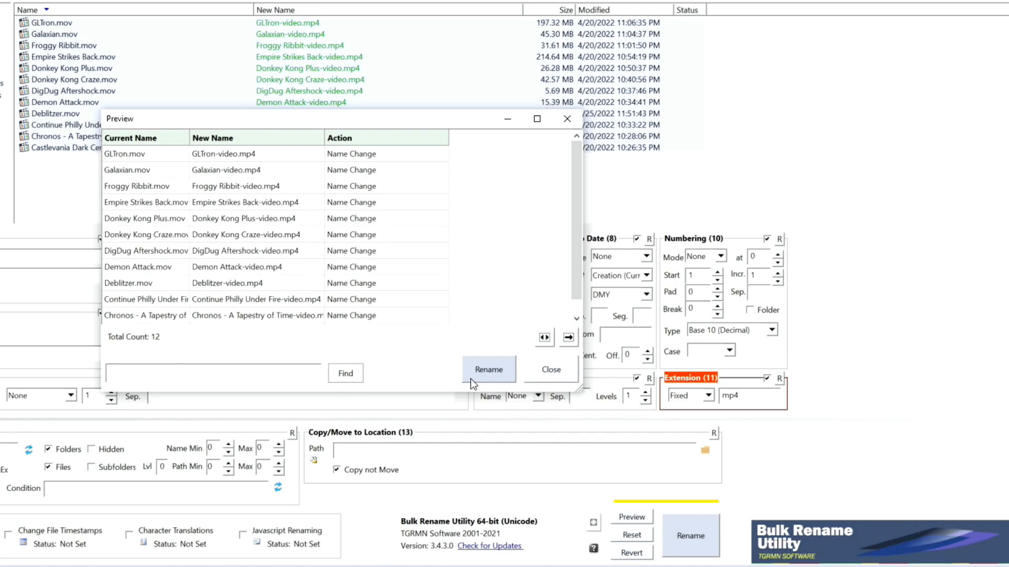
{"action": "left_click", "coordinate": [488, 369]}
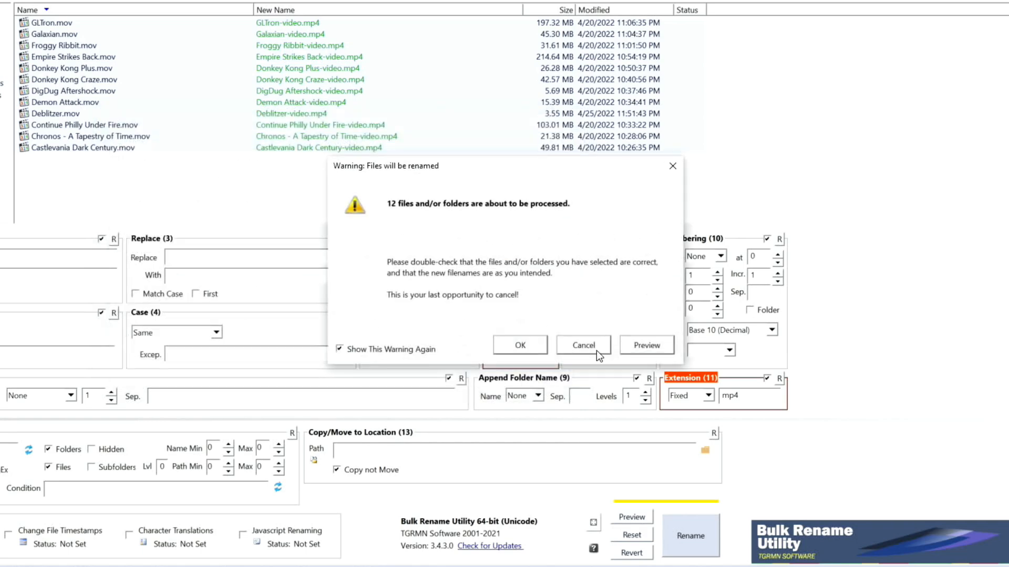
{"action": "left_click", "coordinate": [520, 346]}
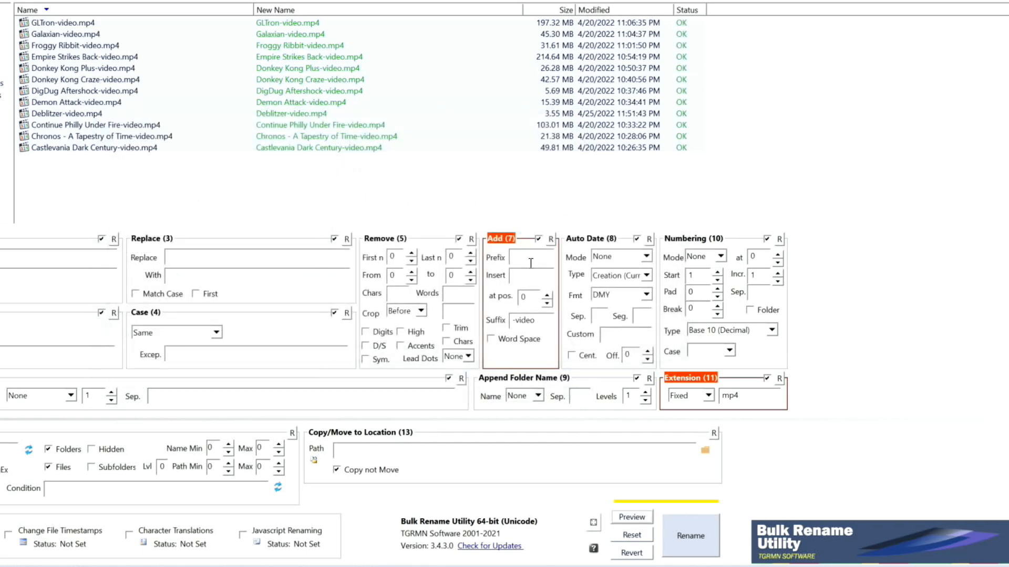
{"action": "mouse_move", "coordinate": [273, 104]}
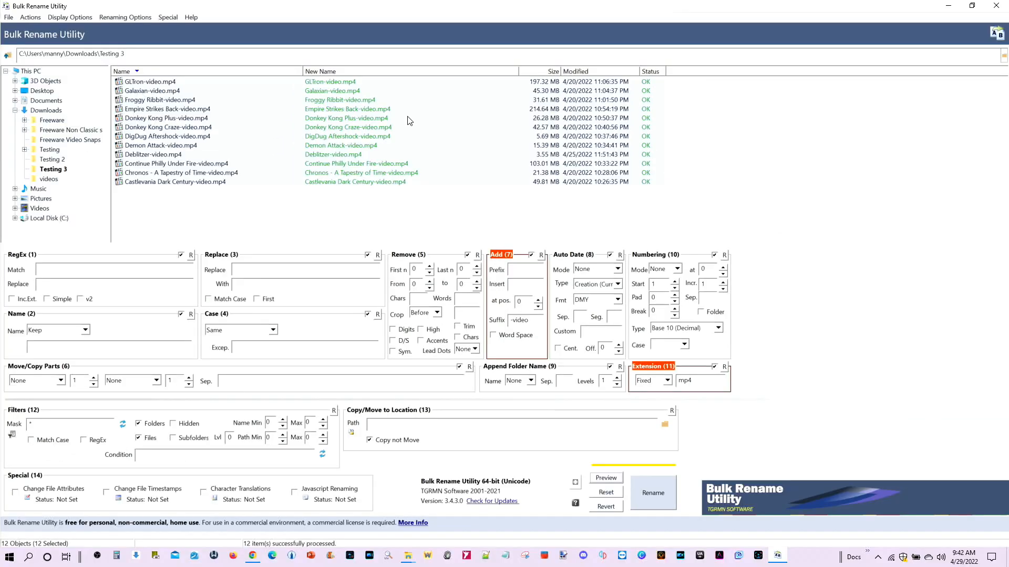
{"action": "mouse_move", "coordinate": [354, 82]}
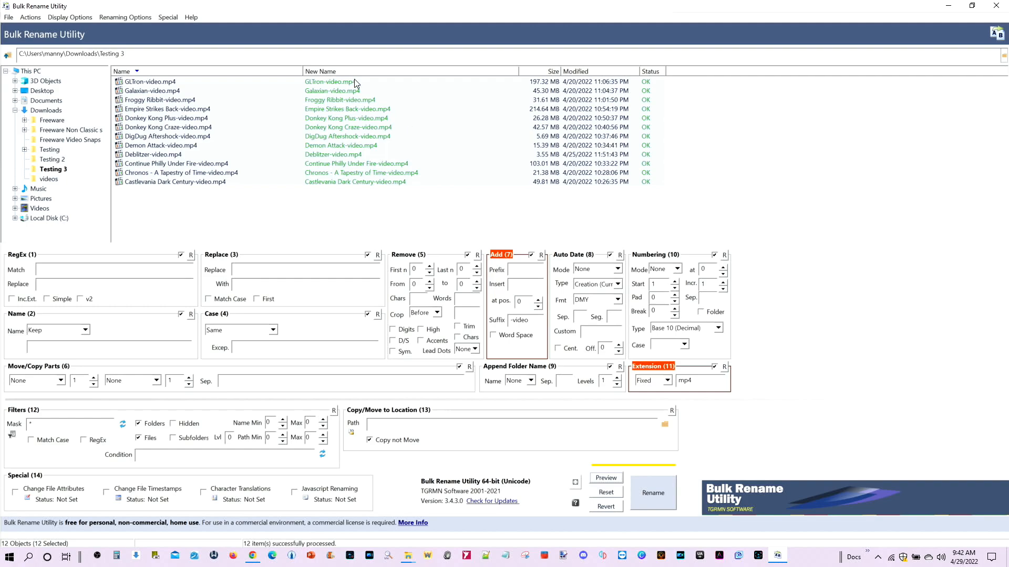
{"action": "mouse_move", "coordinate": [371, 124]}
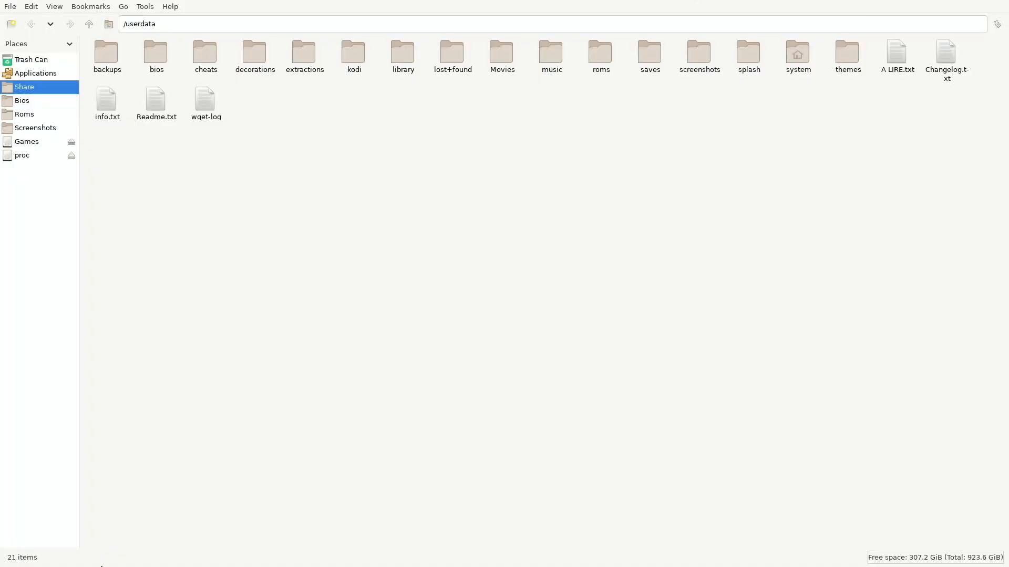
Go to Roms, enter the windows games folder and open its gamelist.xml
{"action": "left_click", "coordinate": [24, 114]}
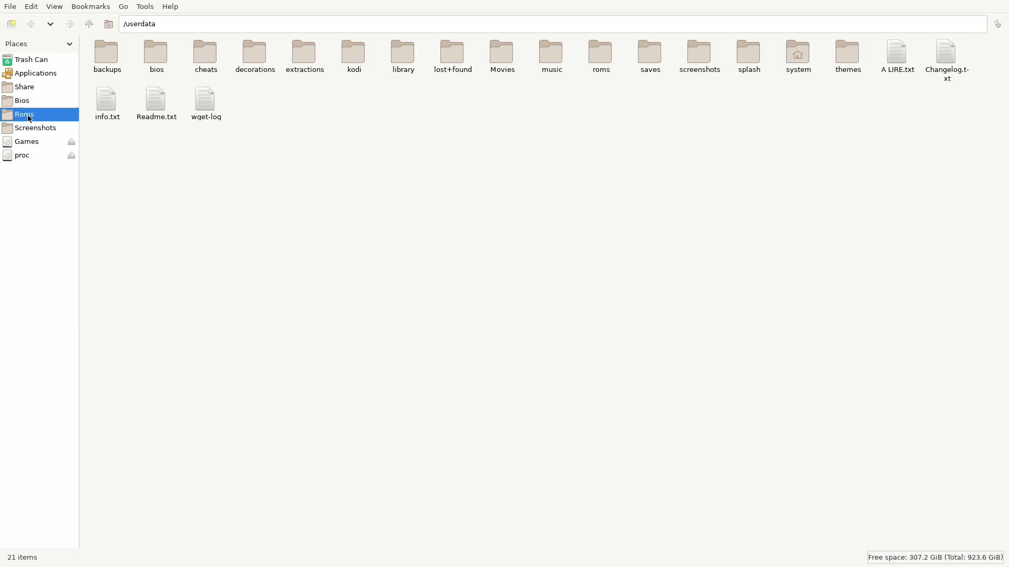
{"action": "double_click", "coordinate": [599, 51]}
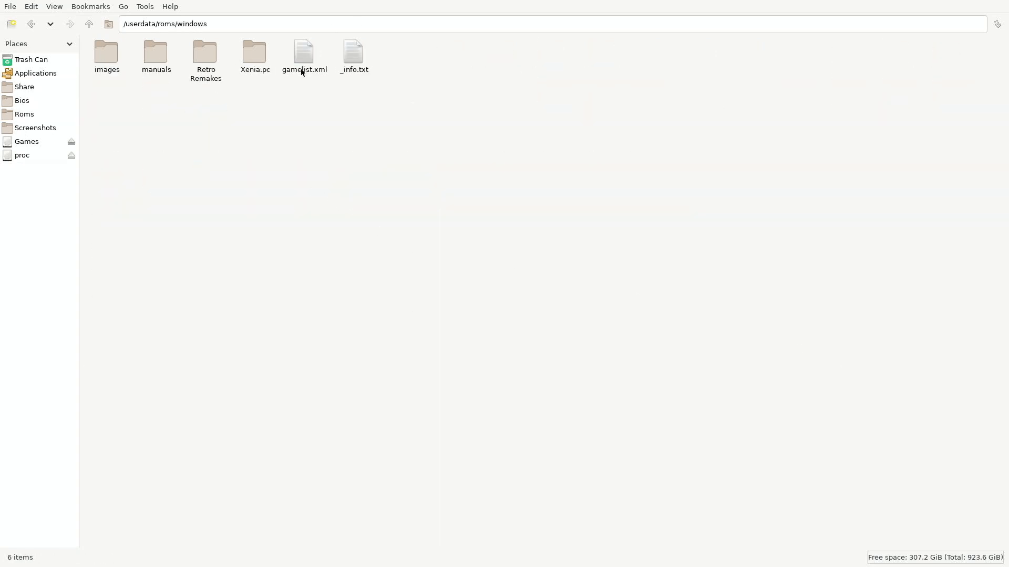
{"action": "double_click", "coordinate": [303, 53]}
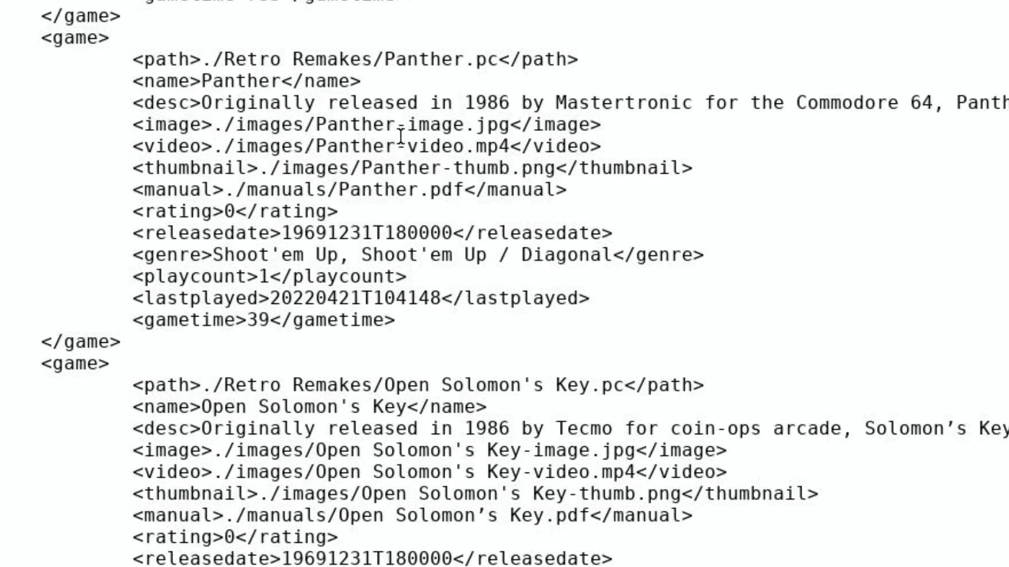
{"action": "mouse_move", "coordinate": [404, 142]}
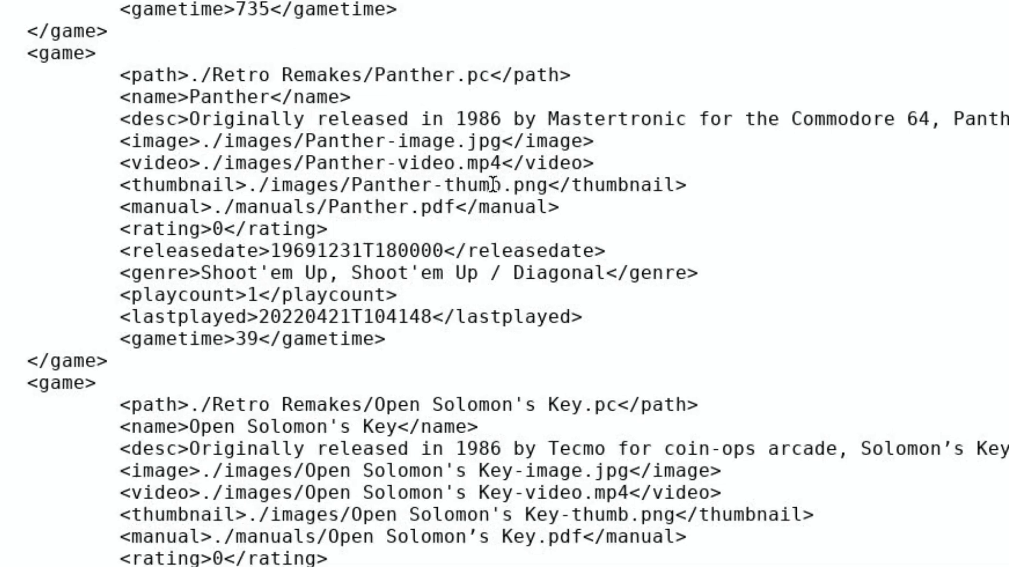
{"action": "mouse_move", "coordinate": [164, 158]}
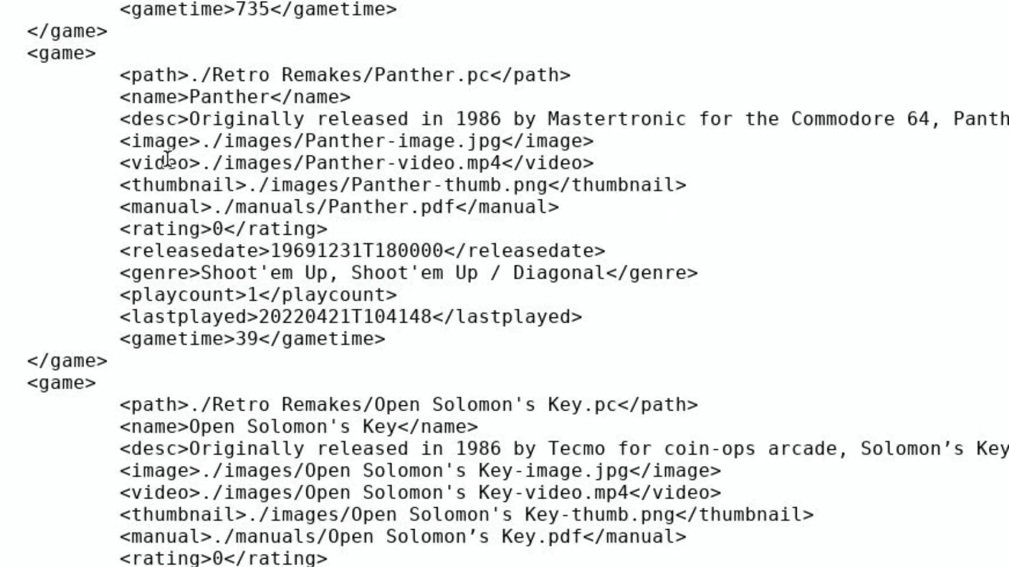
{"action": "mouse_move", "coordinate": [418, 140]}
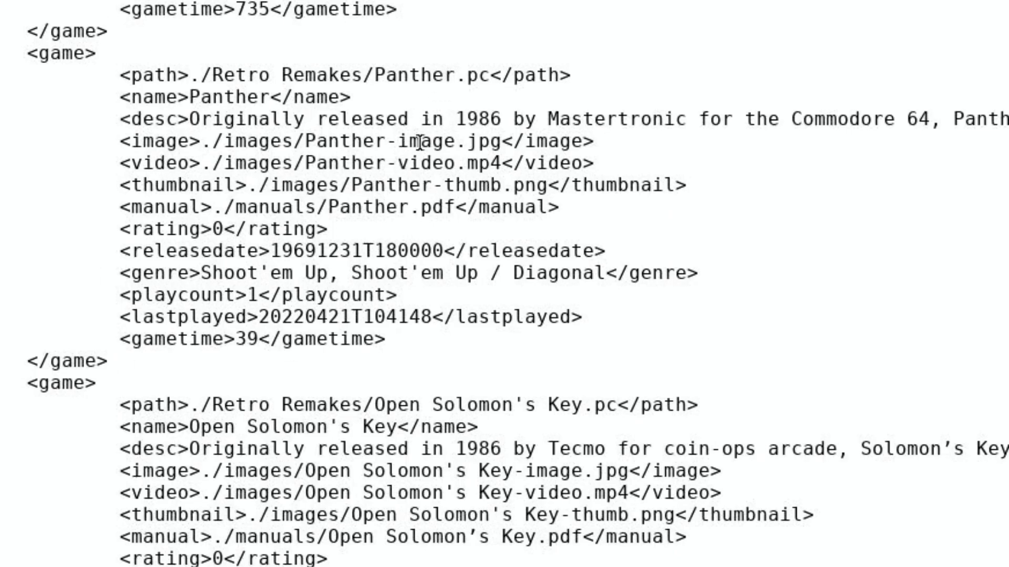
Scroll gamelist.xml to check the -image, -video and -thumb paths
{"action": "scroll", "scroll_direction": "down", "scroll_amount": 3}
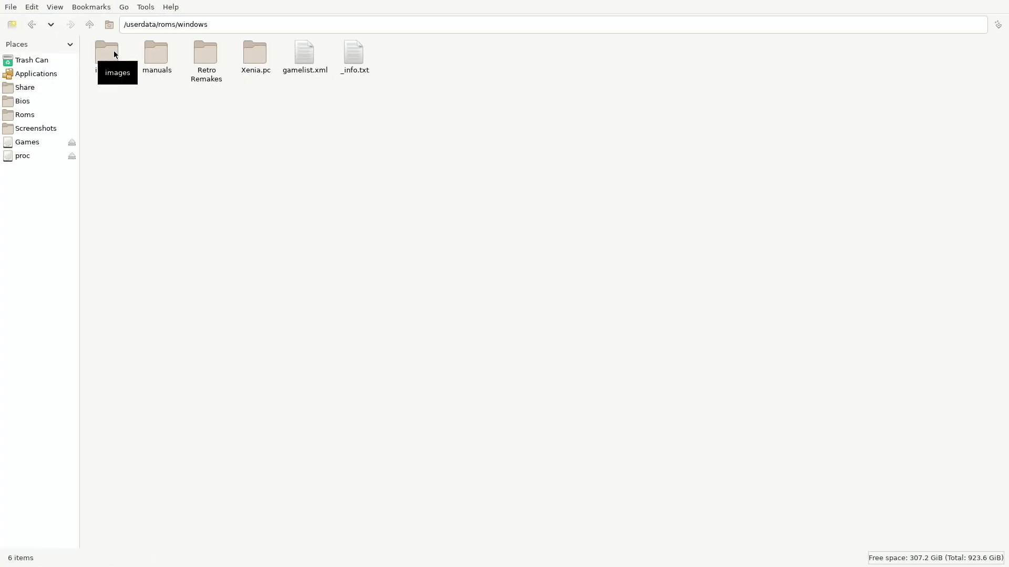
Review the -image, -thumb and -video files in the images folder, then close the window via File > Close Window
{"action": "double_click", "coordinate": [106, 53]}
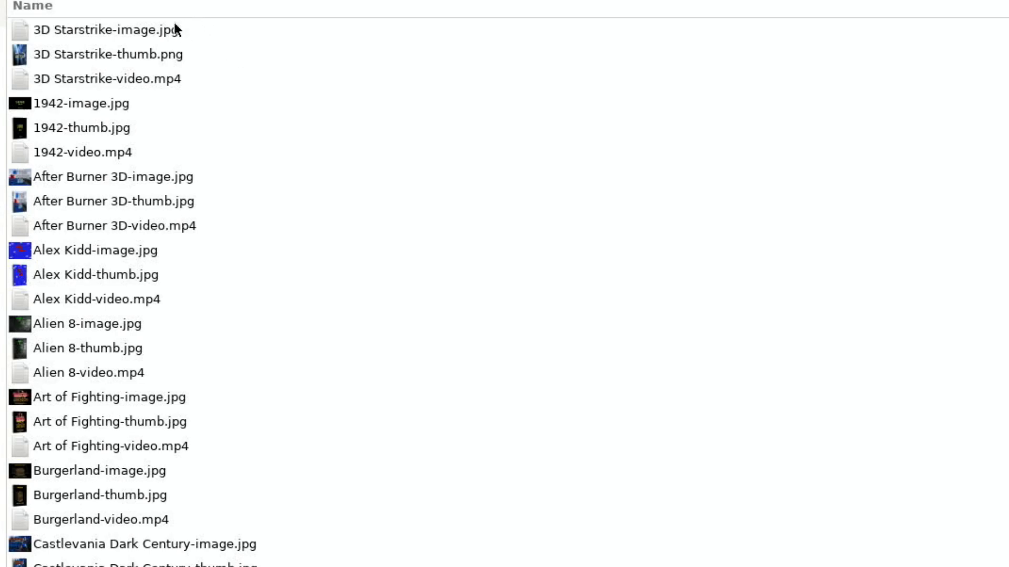
{"action": "mouse_move", "coordinate": [125, 40]}
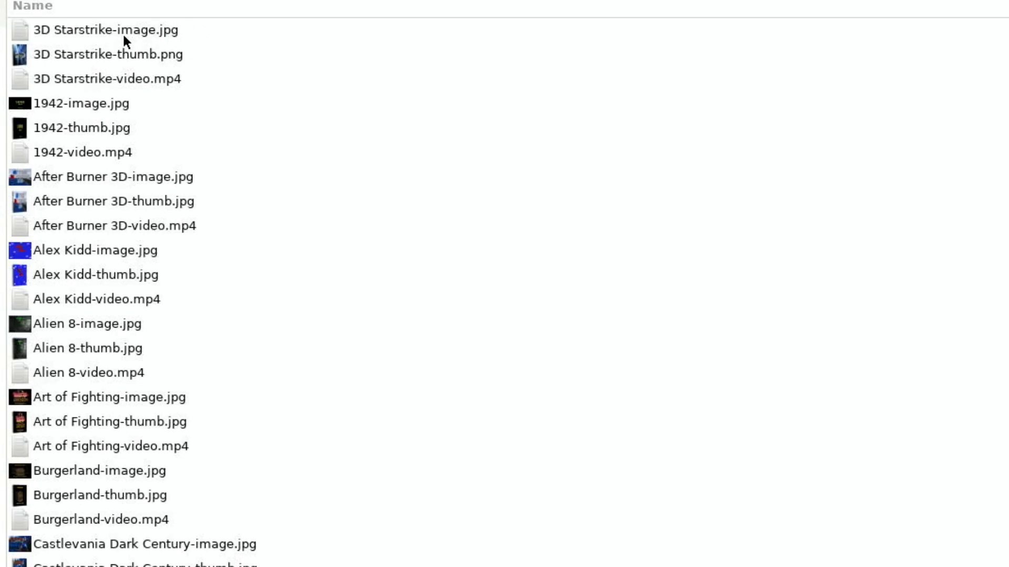
{"action": "mouse_move", "coordinate": [133, 68]}
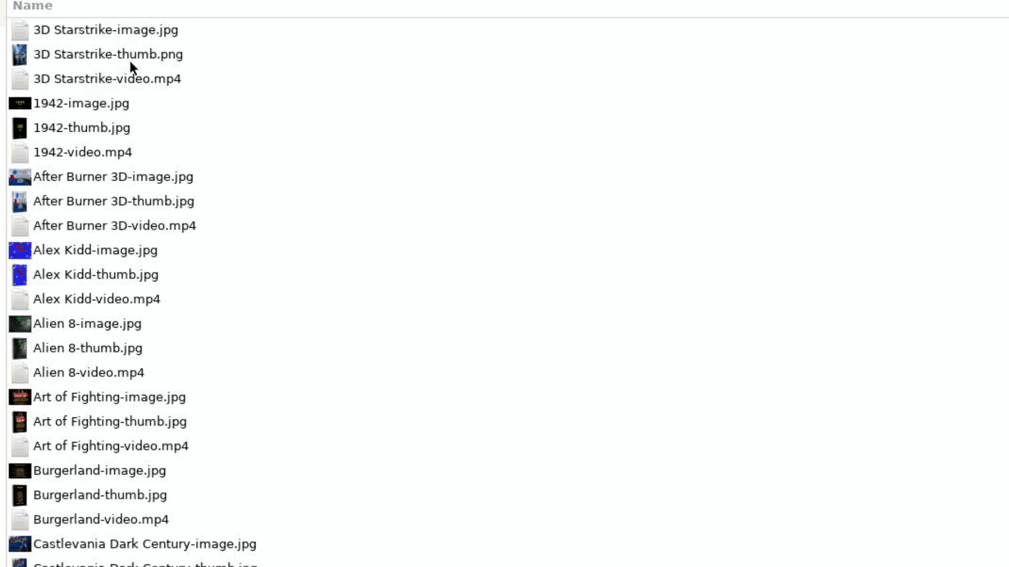
{"action": "mouse_move", "coordinate": [182, 42]}
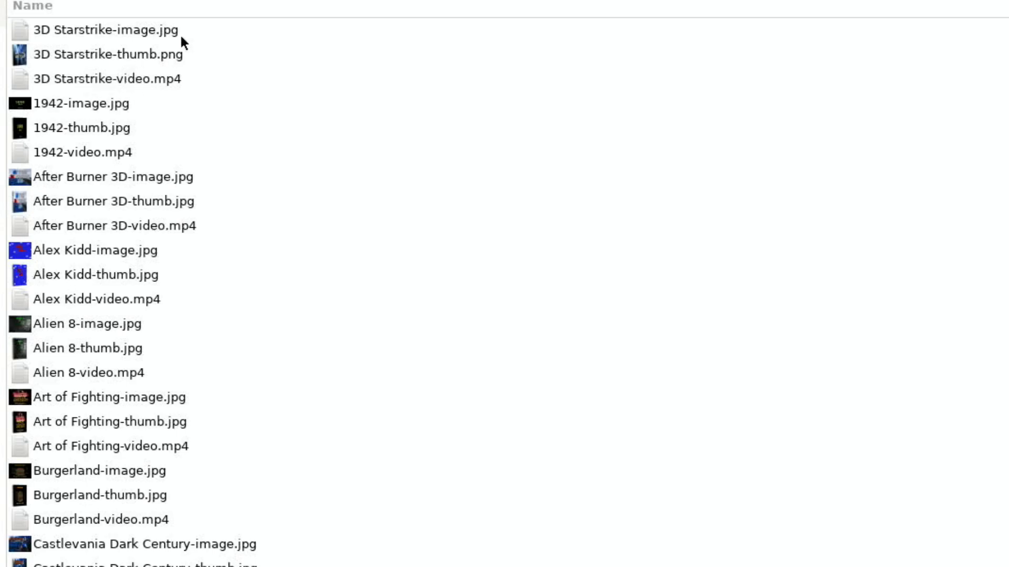
{"action": "mouse_move", "coordinate": [188, 55]}
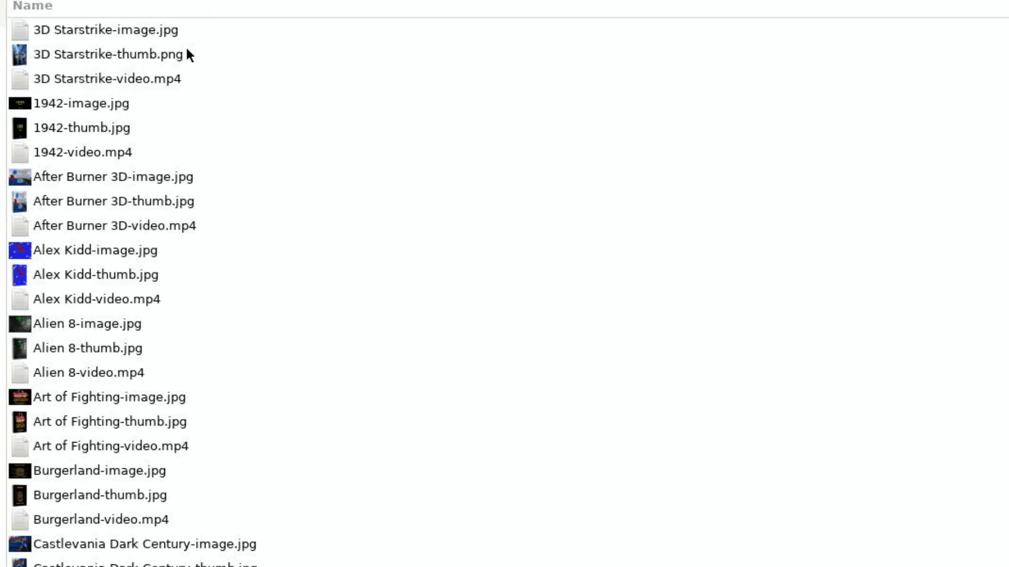
{"action": "mouse_move", "coordinate": [114, 166]}
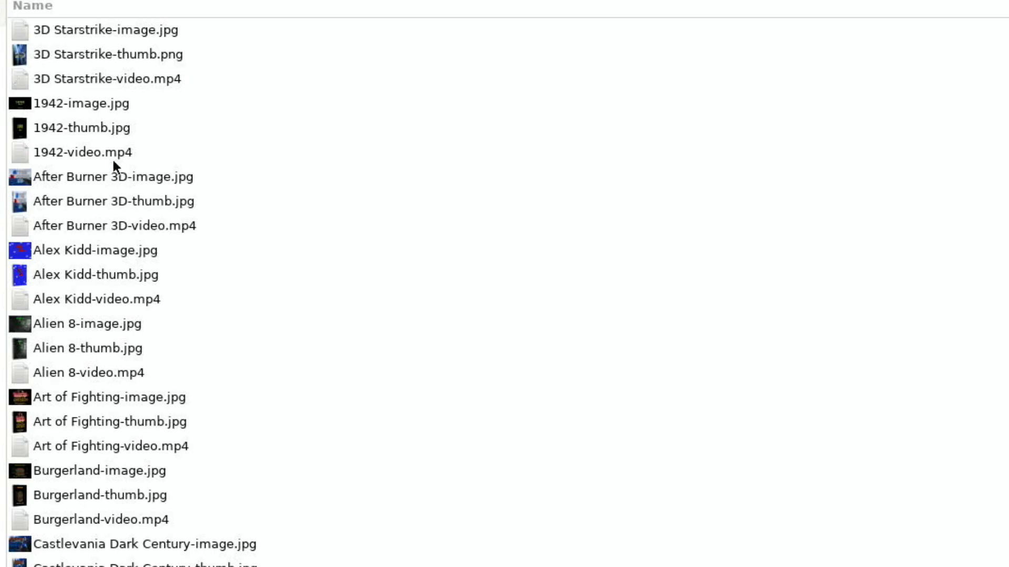
{"action": "mouse_move", "coordinate": [219, 88]}
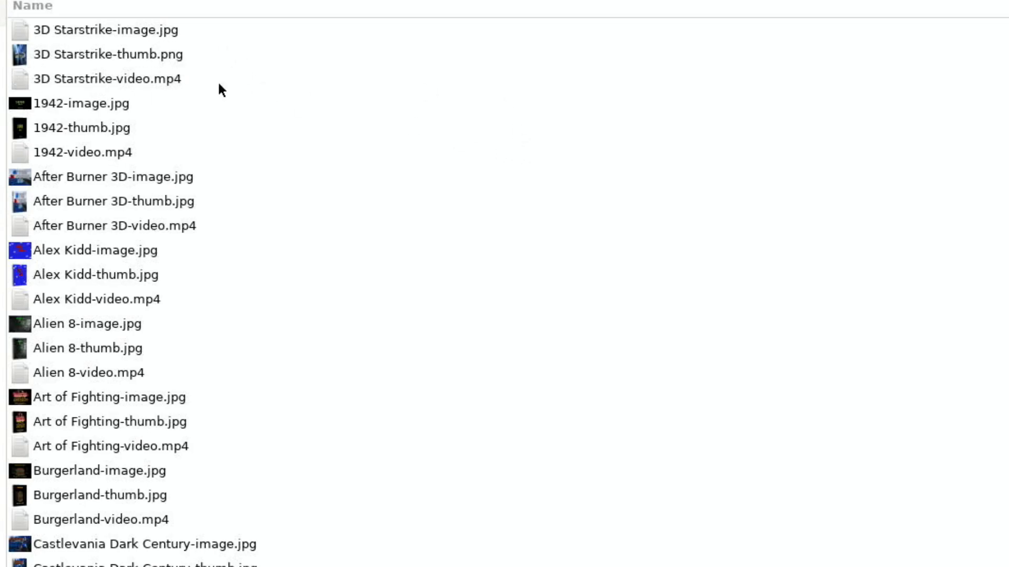
{"action": "left_click", "coordinate": [10, 7]}
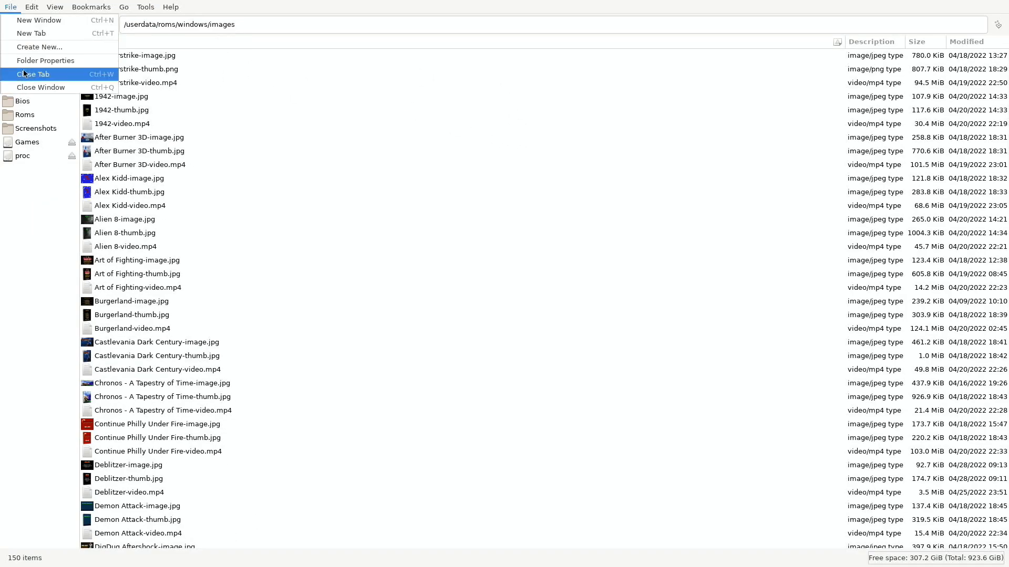
{"action": "left_click", "coordinate": [33, 74]}
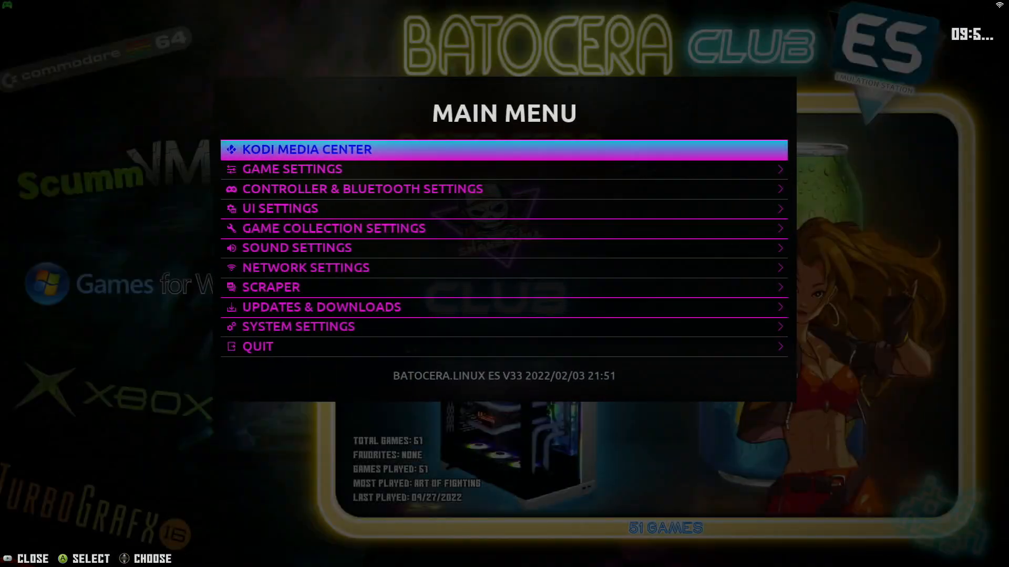
In System Settings > Developer, switch Search for Local Art on
{"action": "key", "text": "Down"}
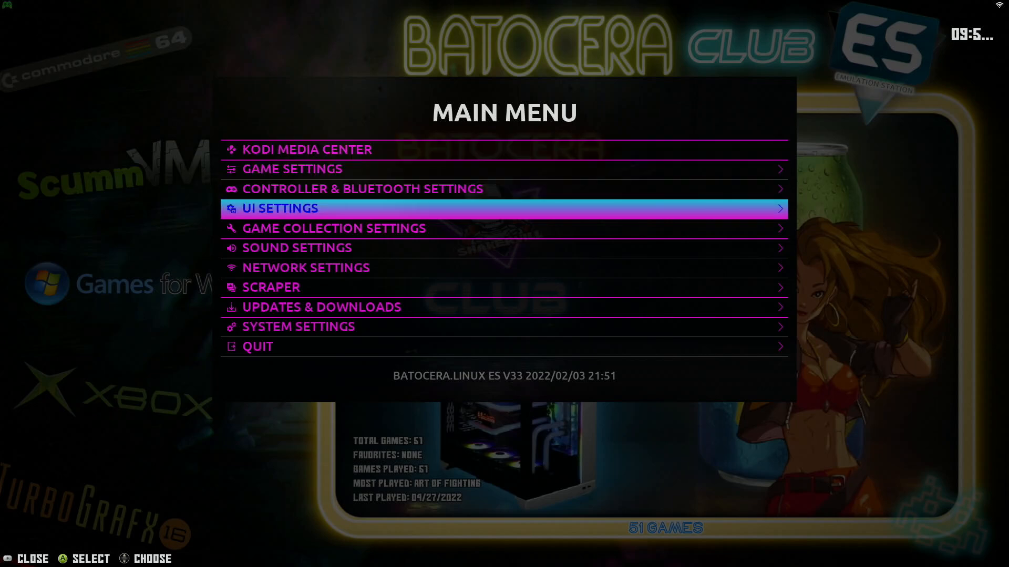
{"action": "left_click", "coordinate": [297, 325]}
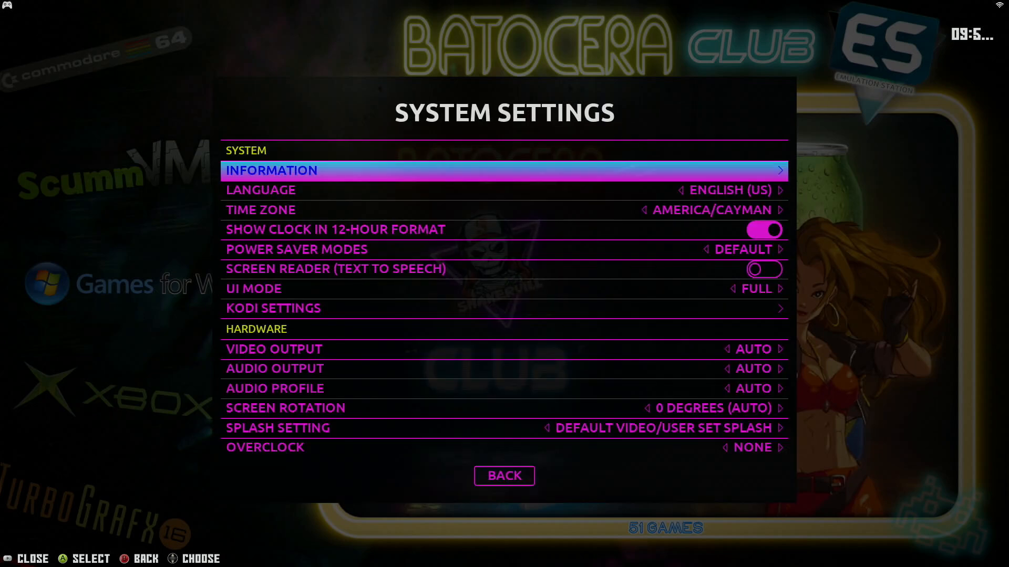
{"action": "scroll", "scroll_direction": "down", "scroll_amount": 3}
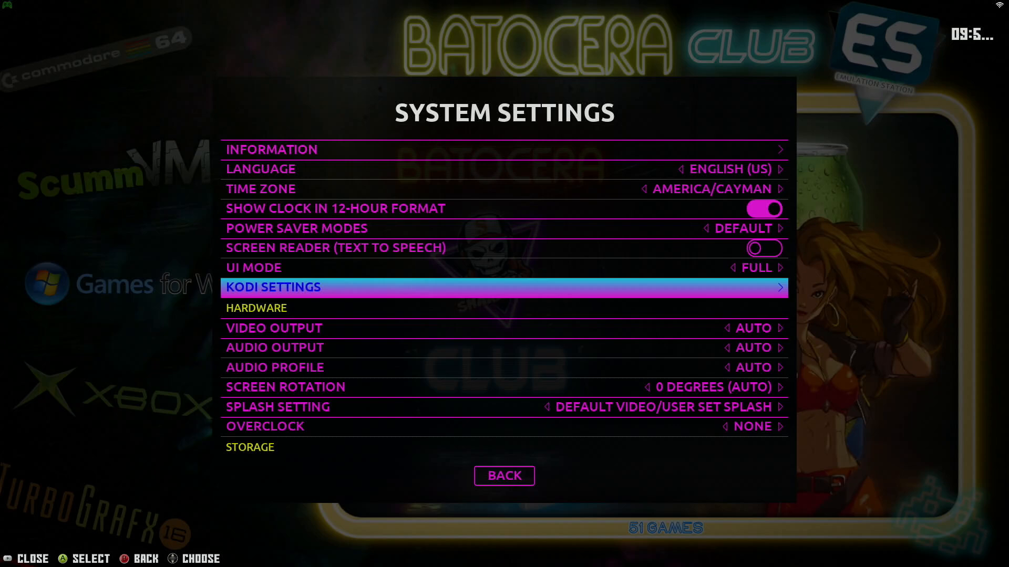
{"action": "scroll", "scroll_direction": "down", "scroll_amount": 3}
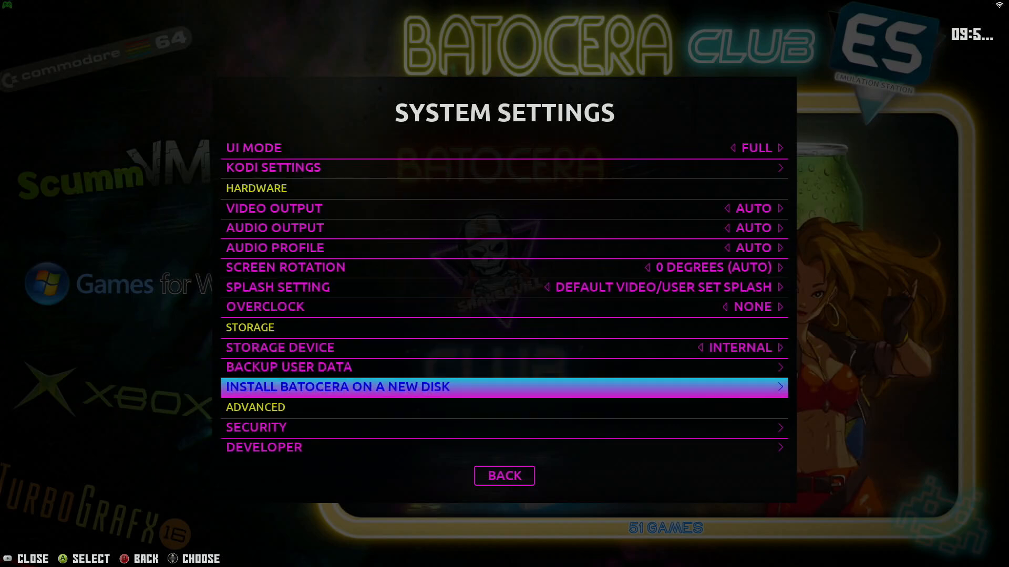
{"action": "left_click", "coordinate": [264, 446]}
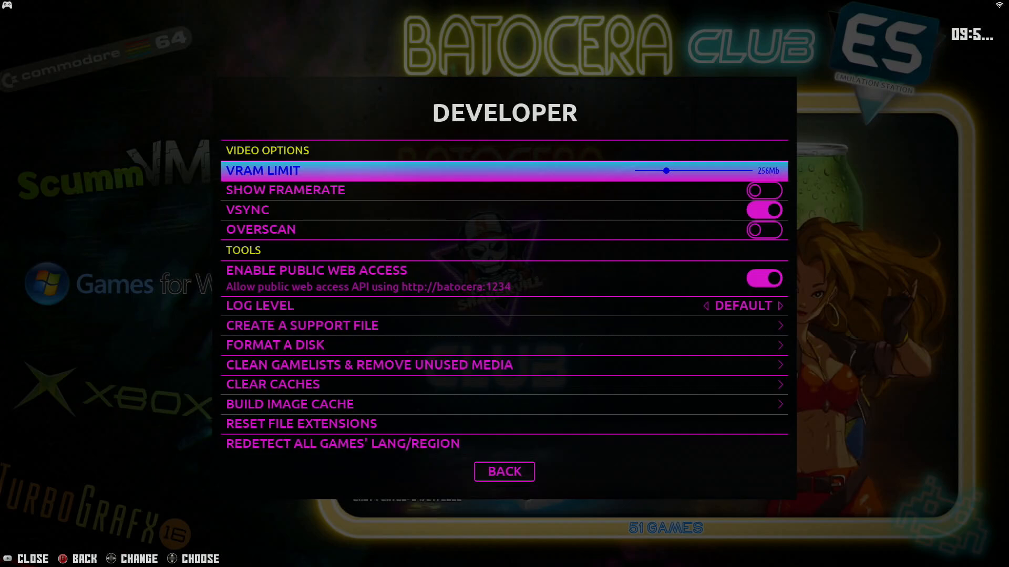
{"action": "scroll", "scroll_direction": "down", "scroll_amount": 3}
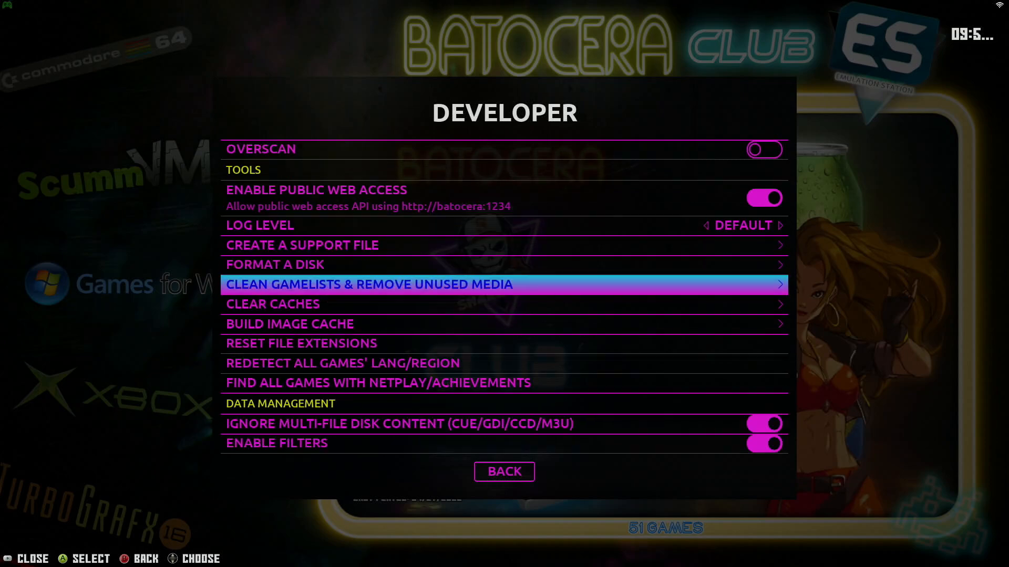
{"action": "scroll", "scroll_direction": "down", "scroll_amount": 3}
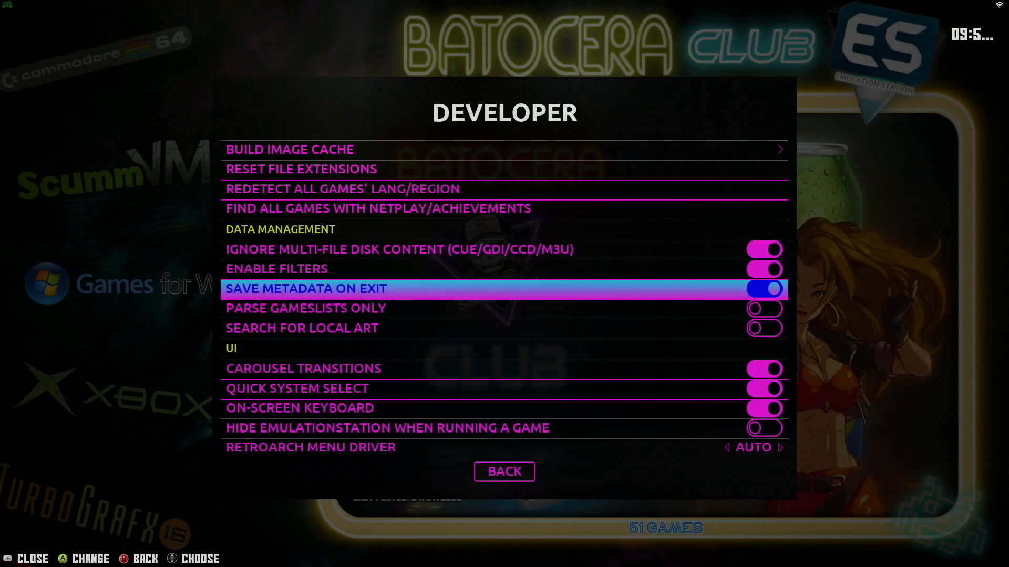
{"action": "scroll", "scroll_direction": "down", "scroll_amount": 3}
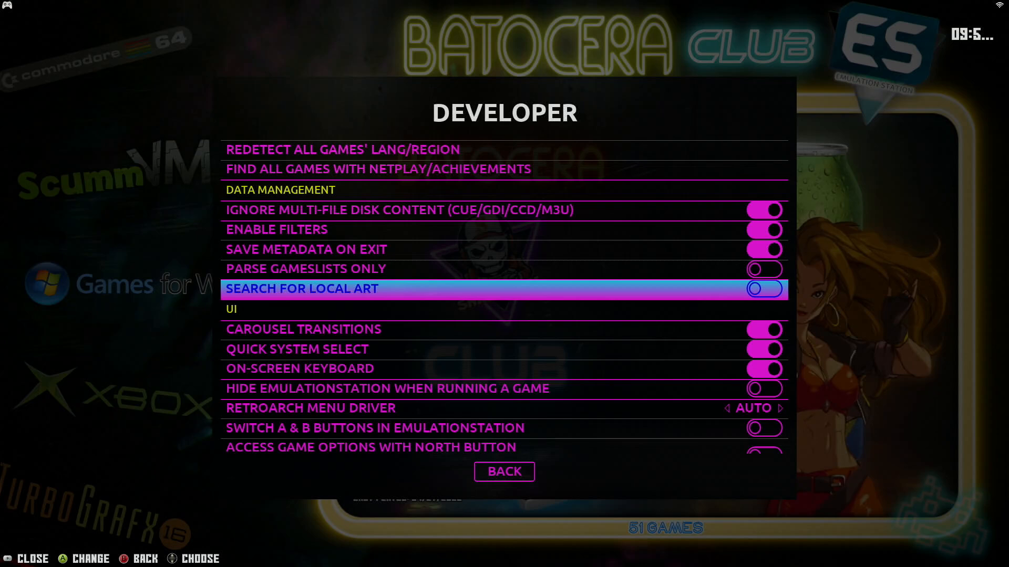
{"action": "left_click", "coordinate": [764, 289]}
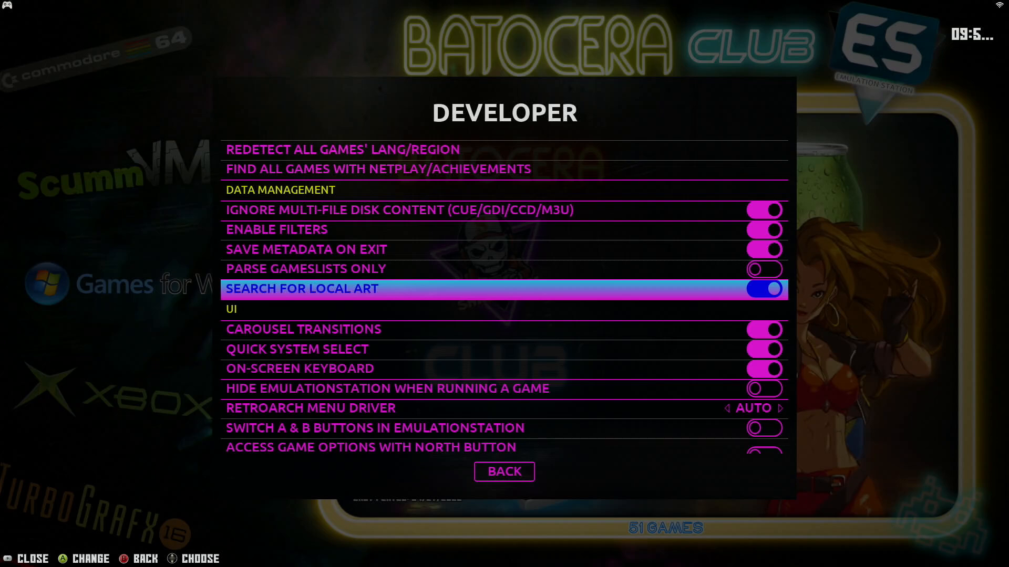
Return to the game list and start editing 1942's metadata to reach the Manual field
{"action": "left_click", "coordinate": [503, 472]}
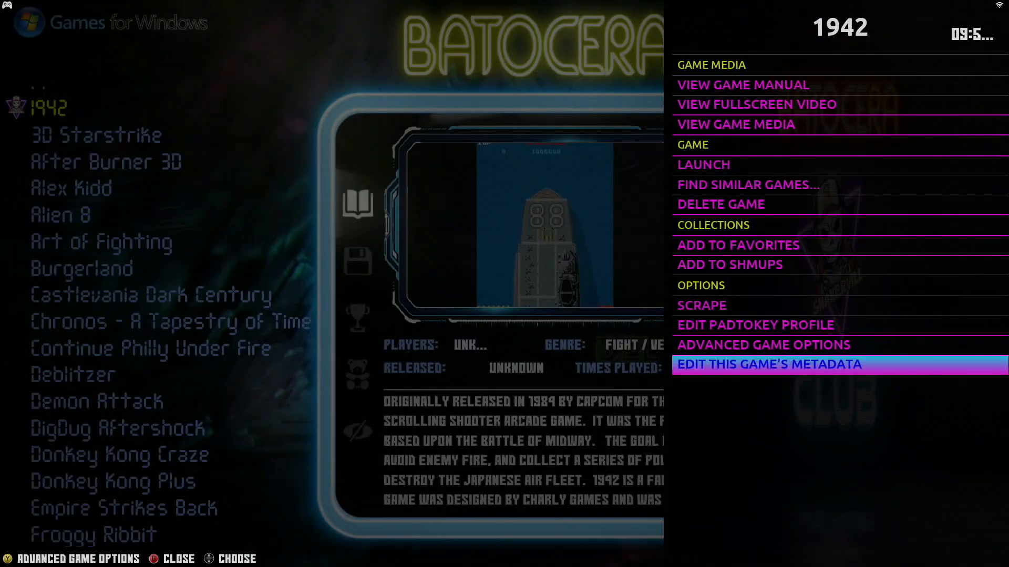
{"action": "left_click", "coordinate": [769, 365]}
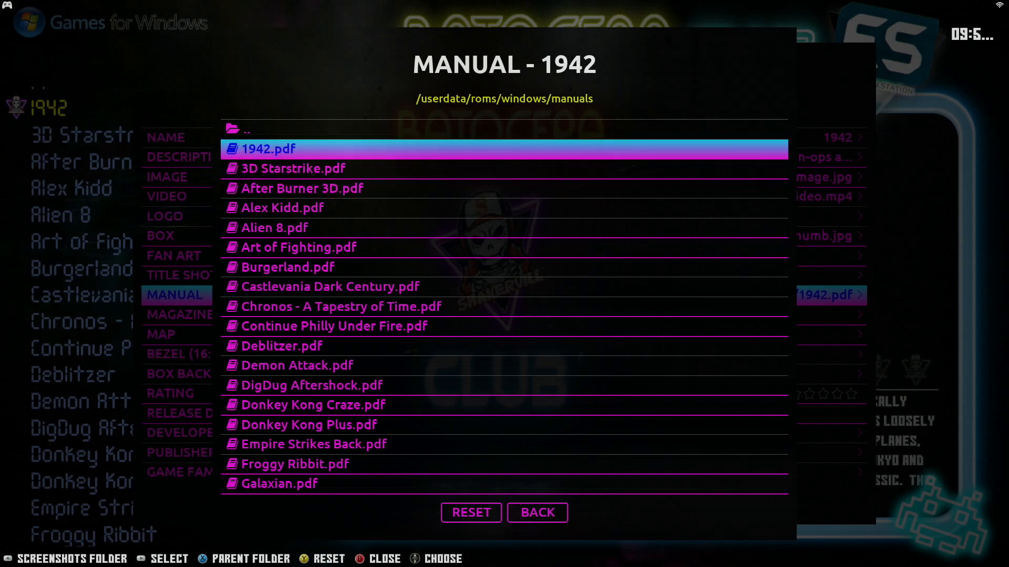
Pick 1942.pdf from the windows manuals folder as 1942's manual
{"action": "left_click", "coordinate": [536, 511]}
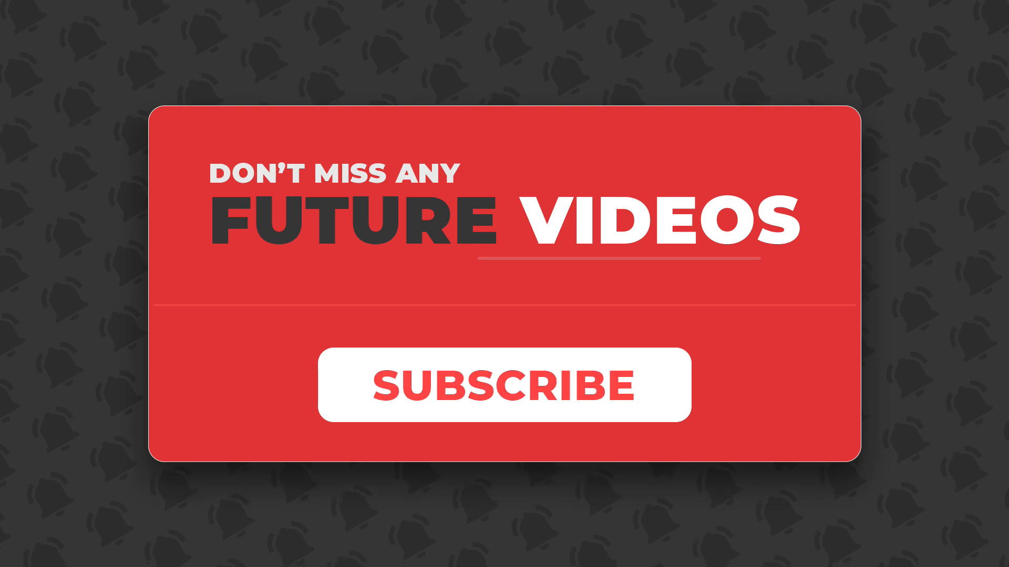
{"action": "left_click", "coordinate": [503, 386]}
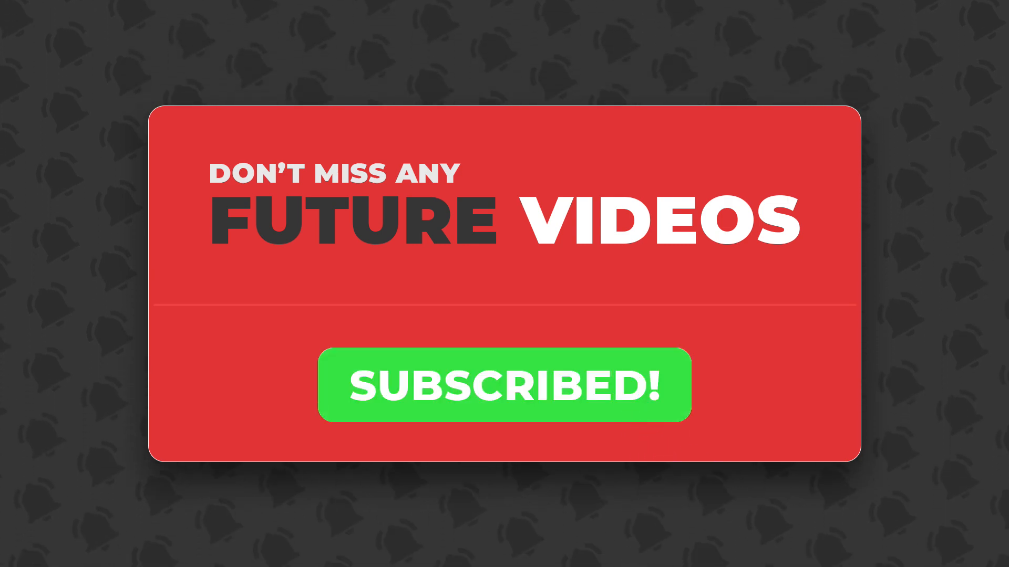